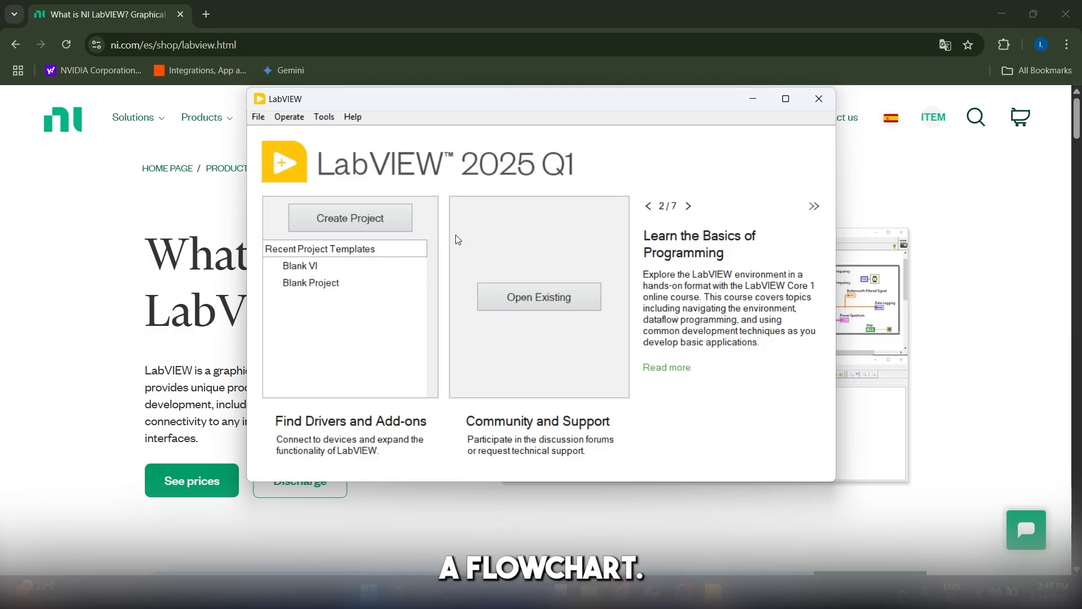
pyautogui.moveTo(561, 224)
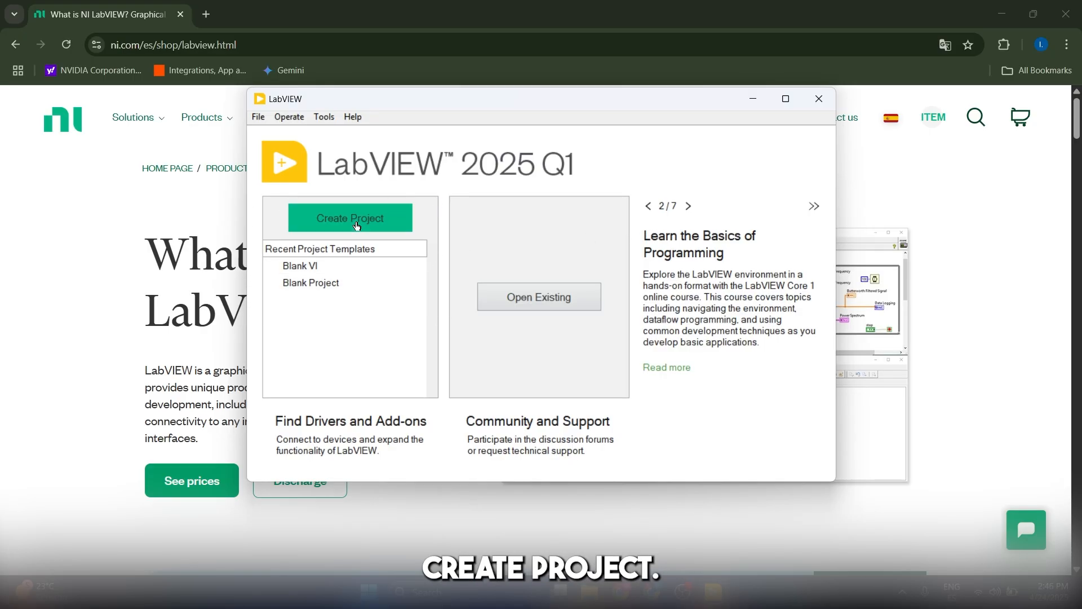
# - Start a new project from the start window using a Blank VI
pyautogui.click(350, 217)
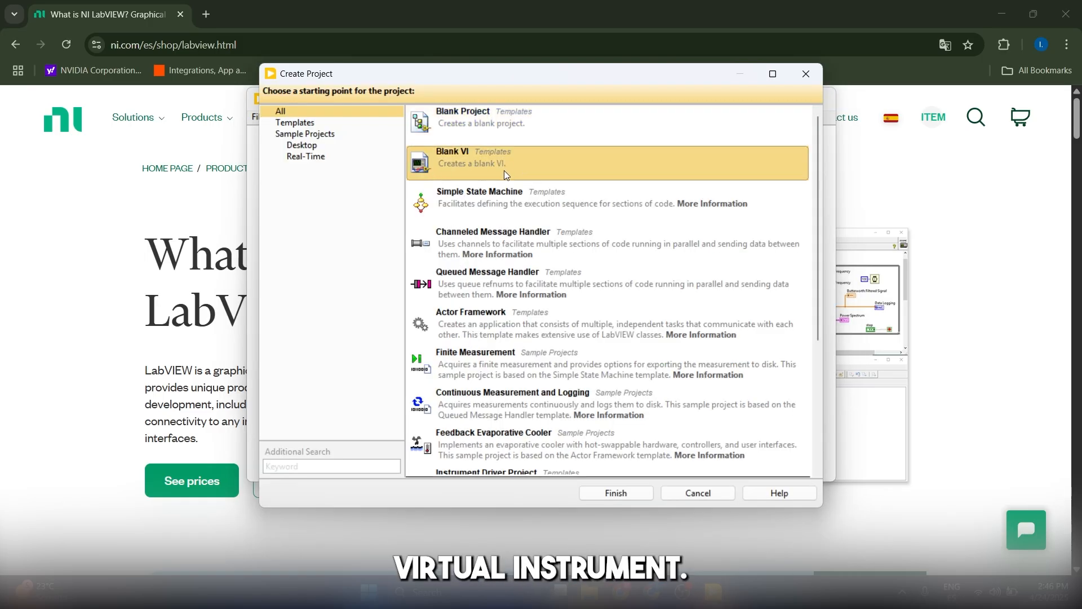
pyautogui.click(615, 493)
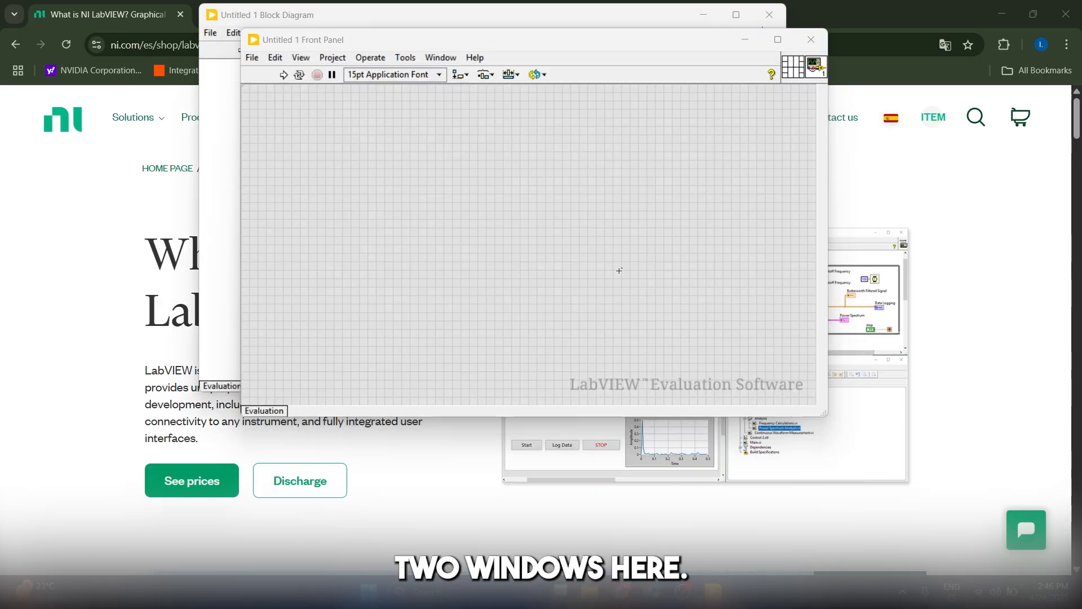
pyautogui.moveTo(585, 277)
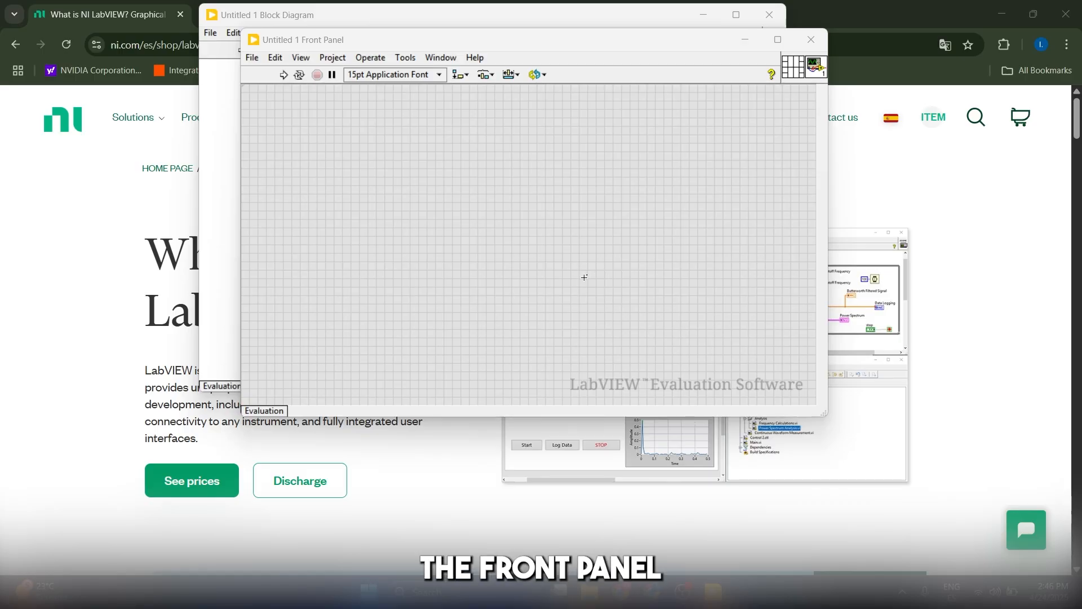
pyautogui.moveTo(673, 196)
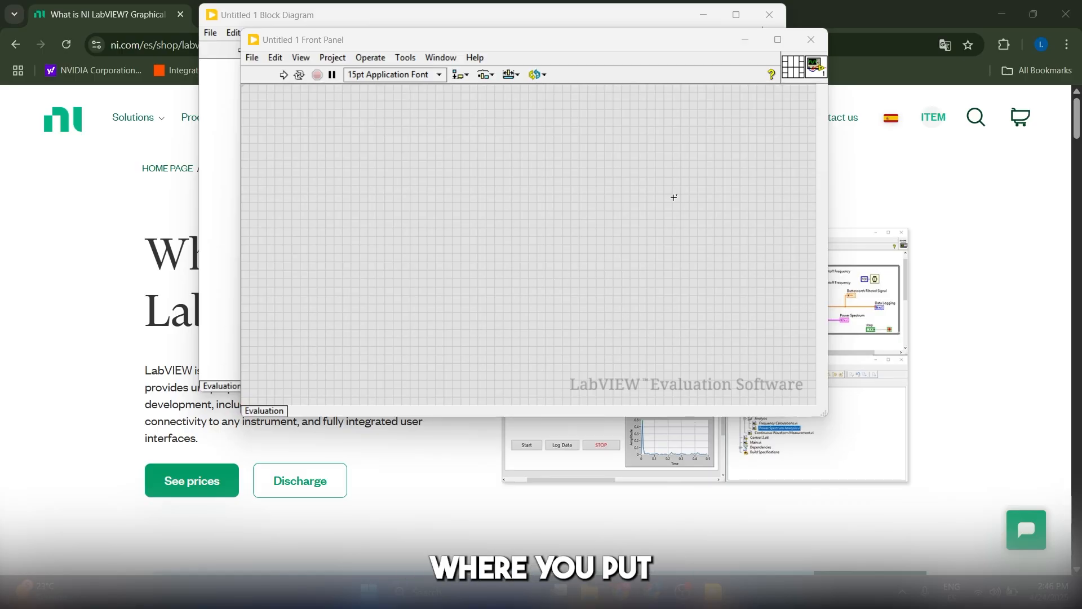
pyautogui.moveTo(610, 194)
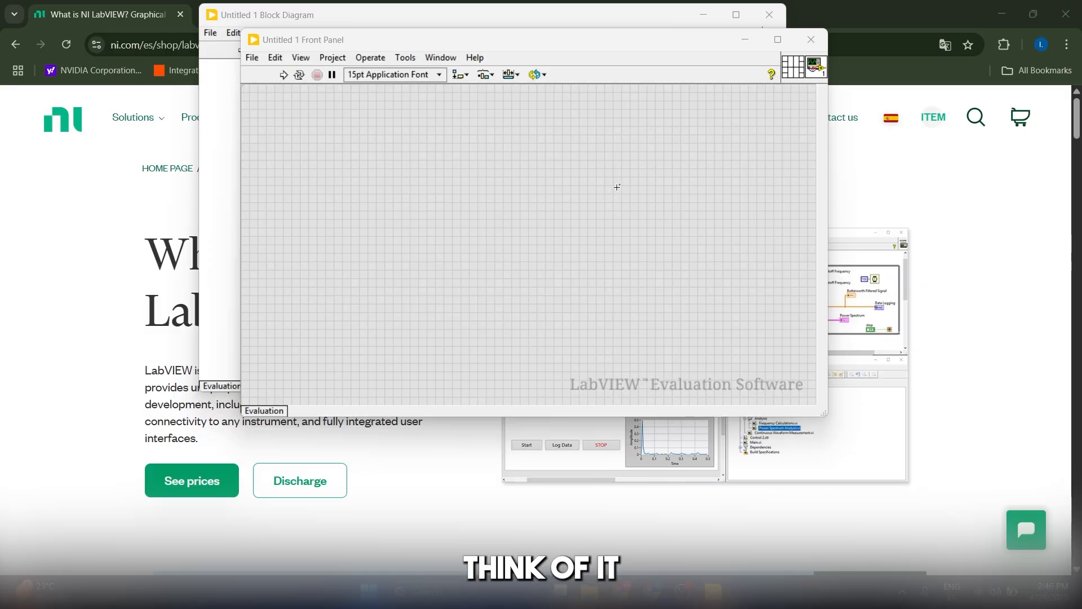
pyautogui.moveTo(638, 186)
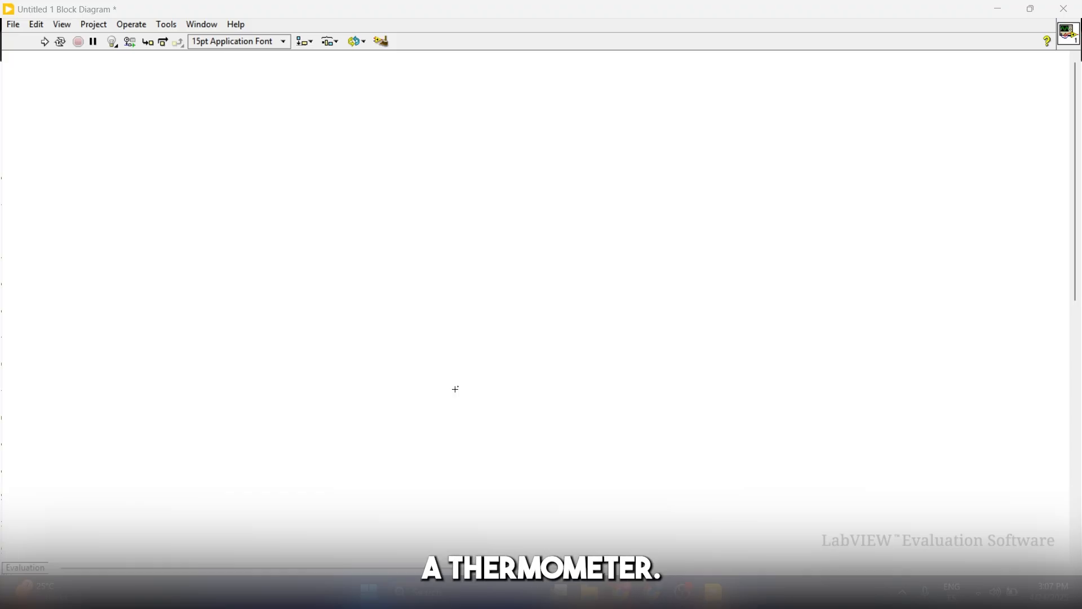
pyautogui.moveTo(359, 385)
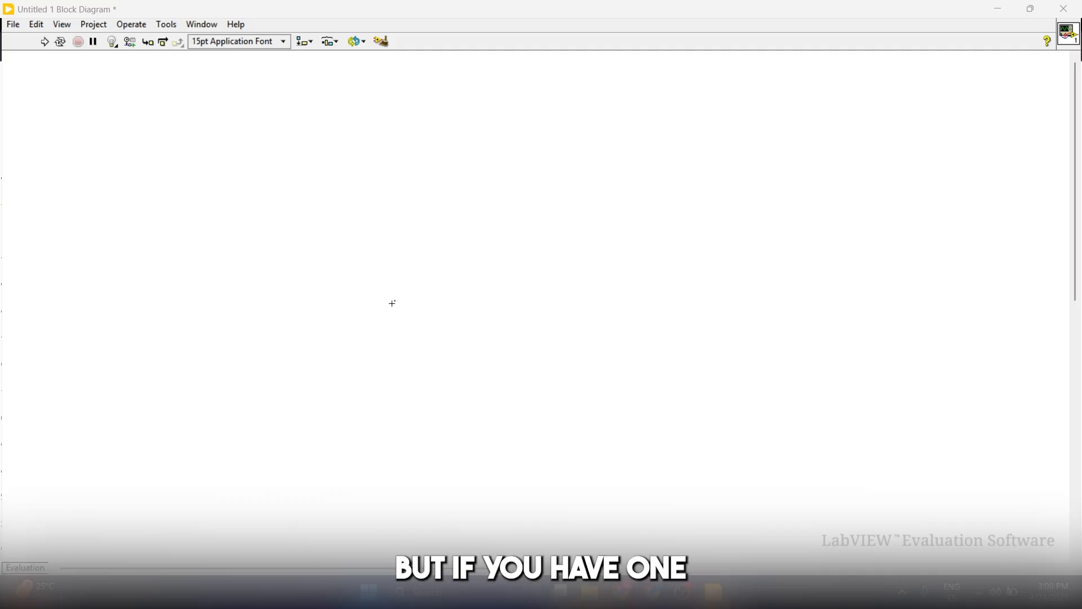
pyautogui.moveTo(350, 275)
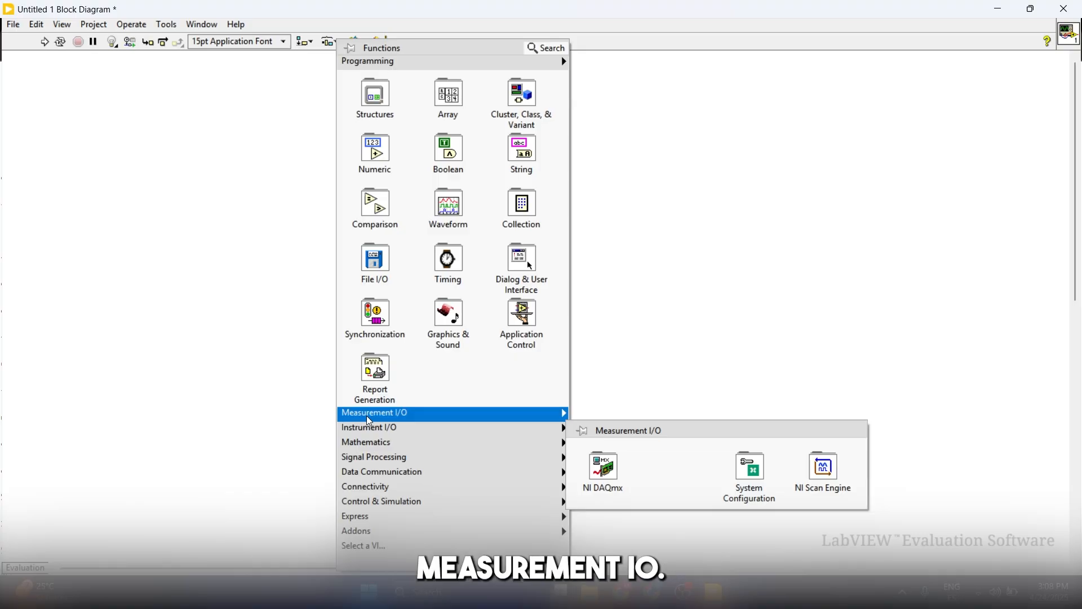
pyautogui.moveTo(602, 475)
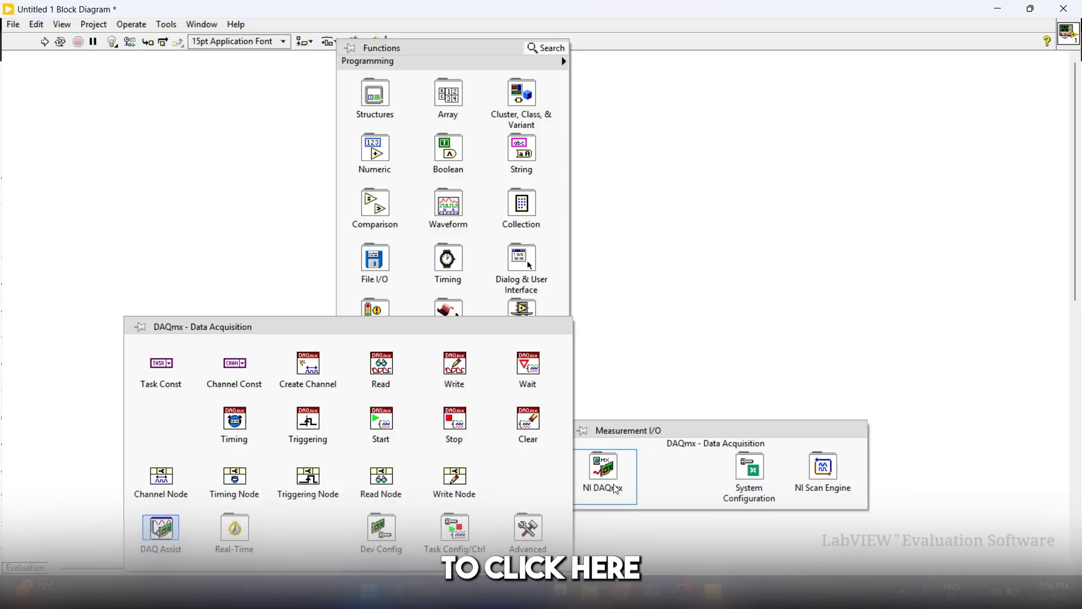
pyautogui.moveTo(380, 419)
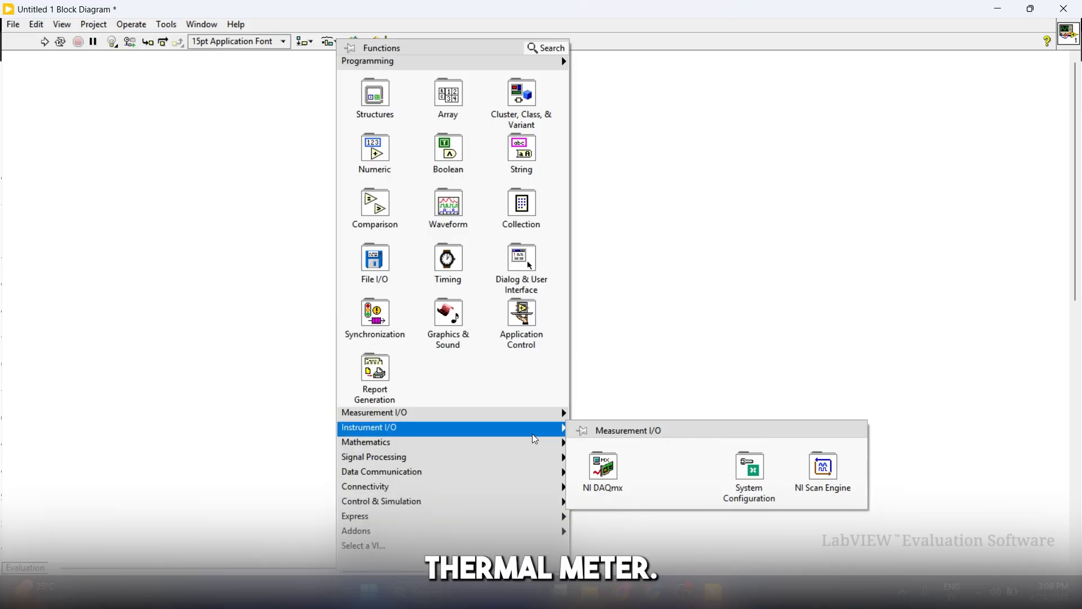
pyautogui.moveTo(365, 441)
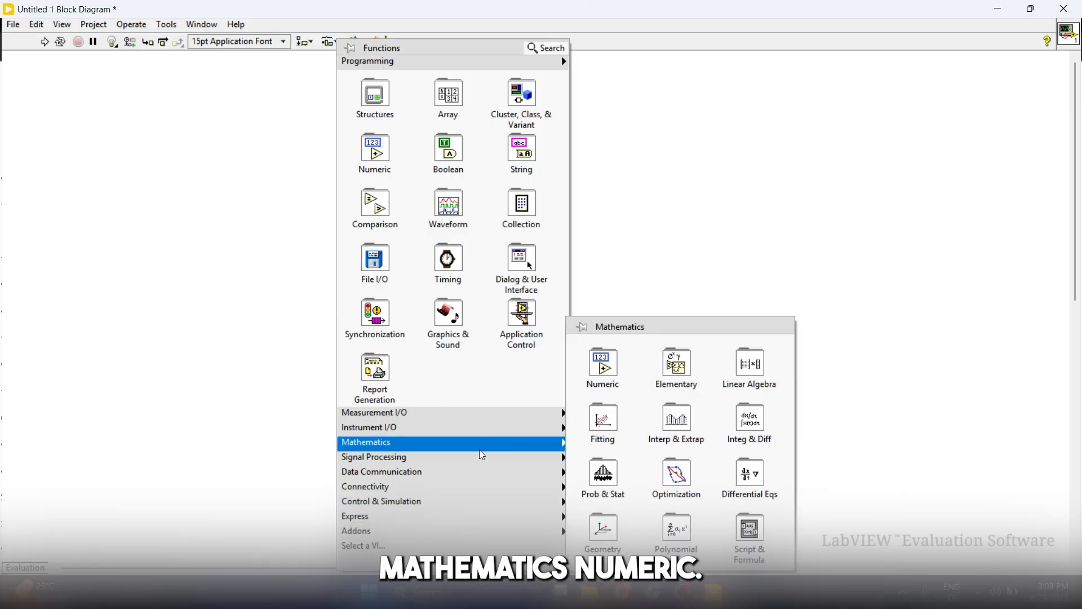
# - Place a Random Number (0-1) function from the Numeric palette onto the block diagram
pyautogui.click(601, 369)
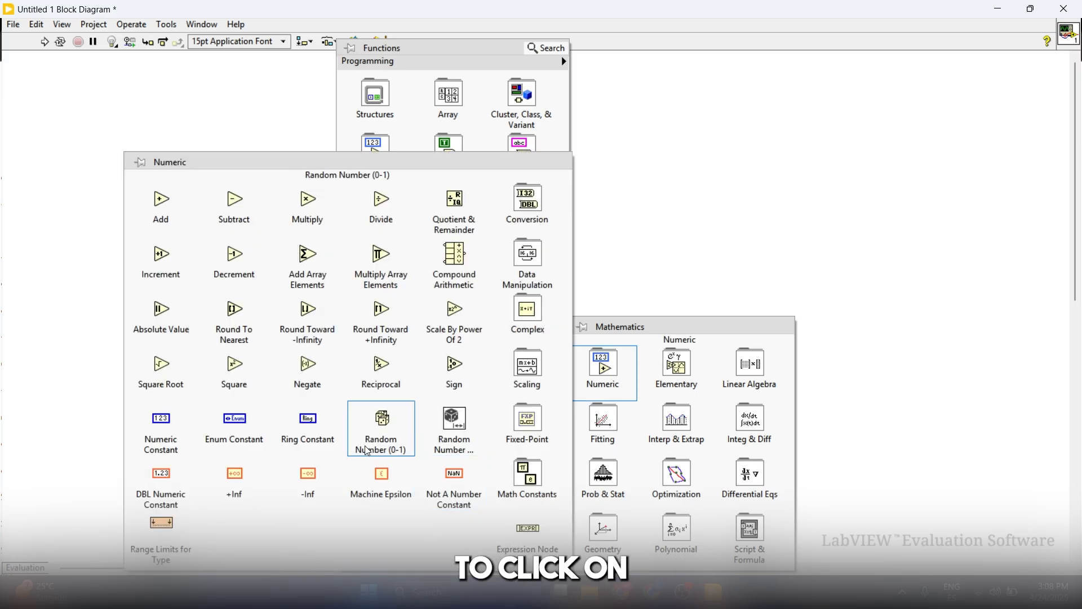
pyautogui.click(380, 419)
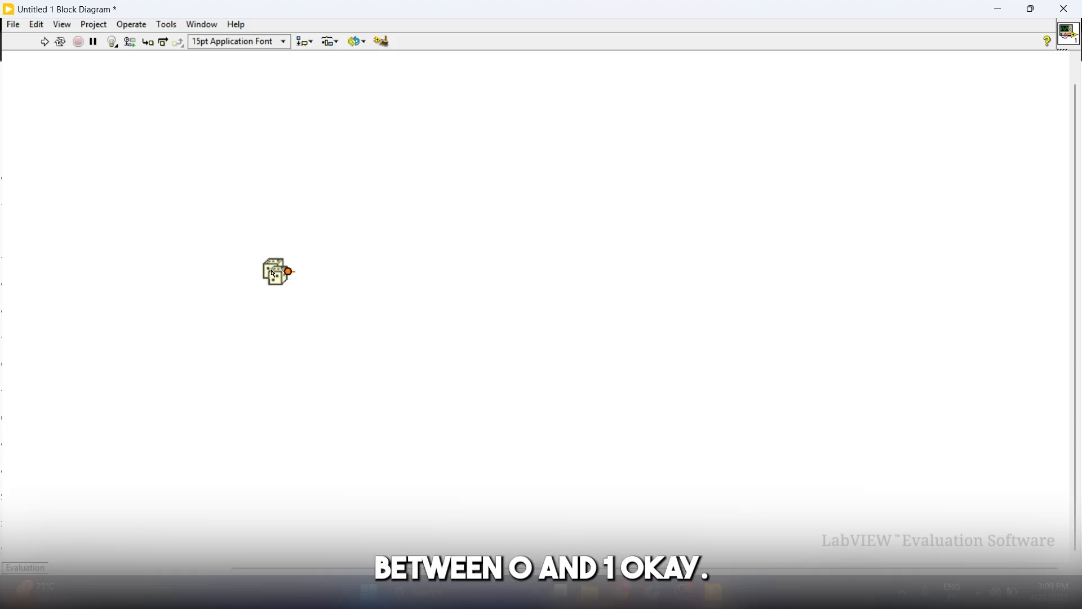
pyautogui.moveTo(276, 271); pyautogui.dragTo(316, 283)
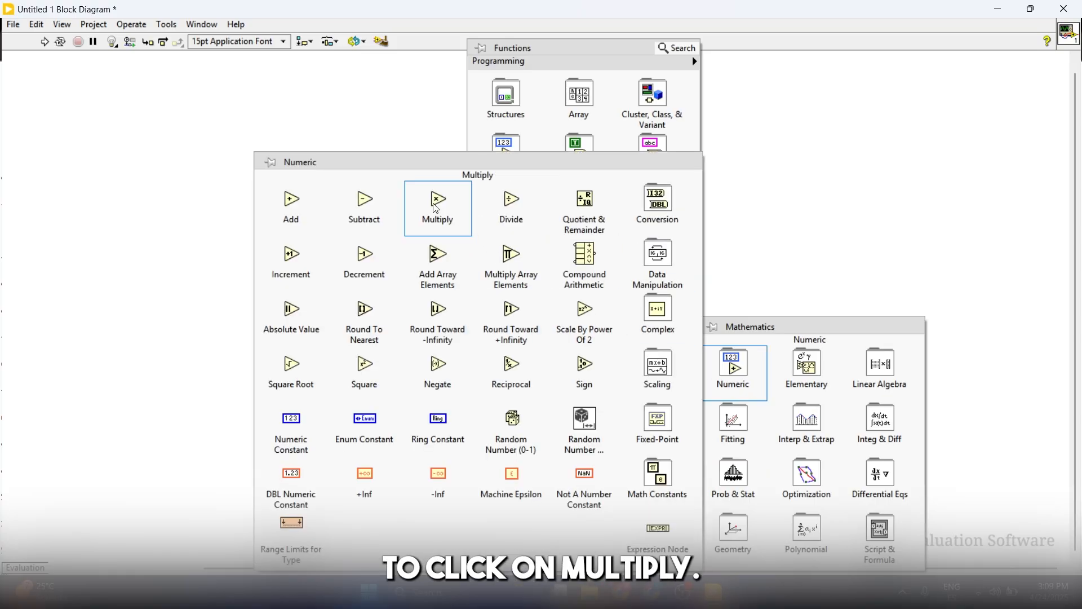
# - Multiply the random number by a constant 50 using a Multiply function
pyautogui.click(437, 208)
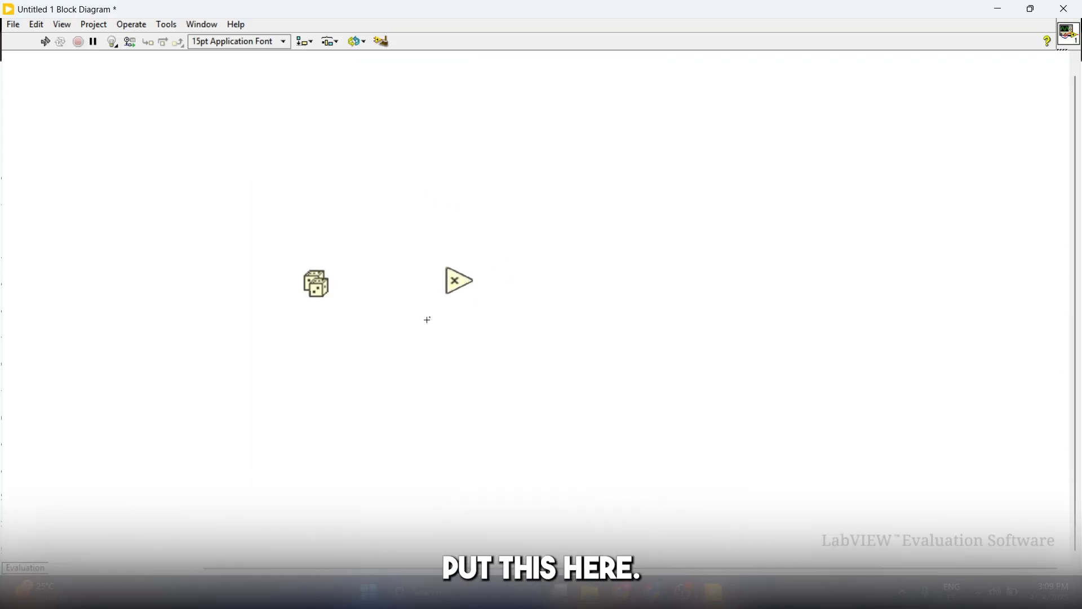
pyautogui.moveTo(328, 283)
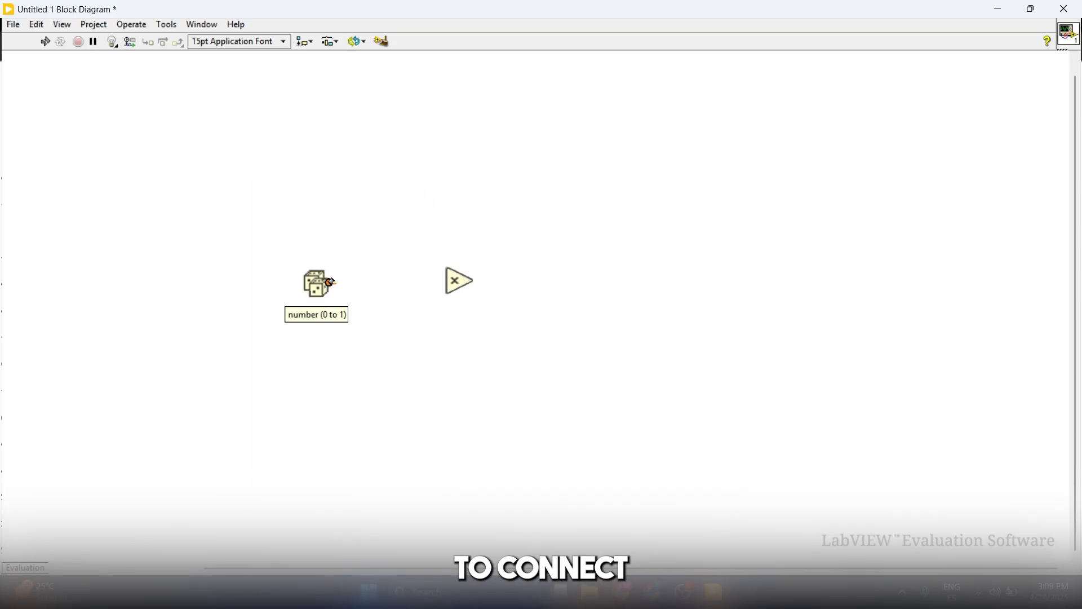
pyautogui.moveTo(330, 283); pyautogui.dragTo(456, 280)
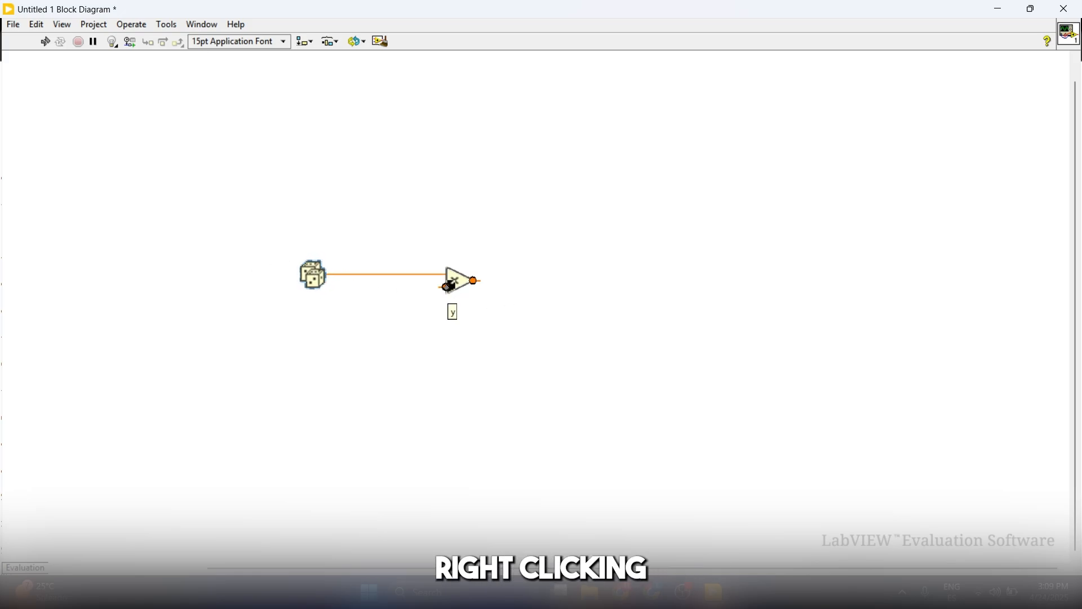
pyautogui.click(450, 286)
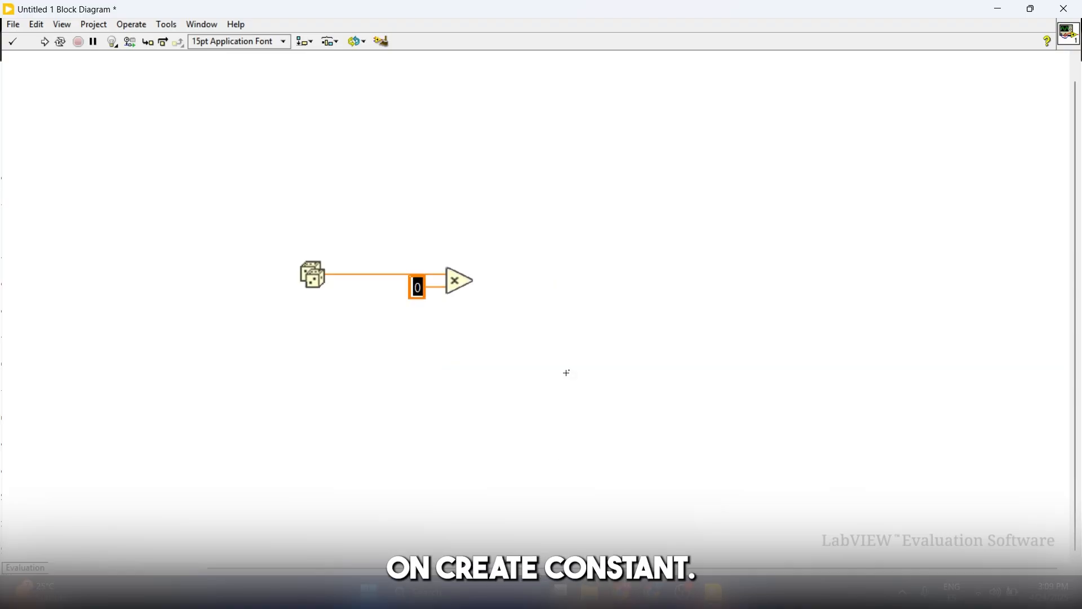
pyautogui.write('50')
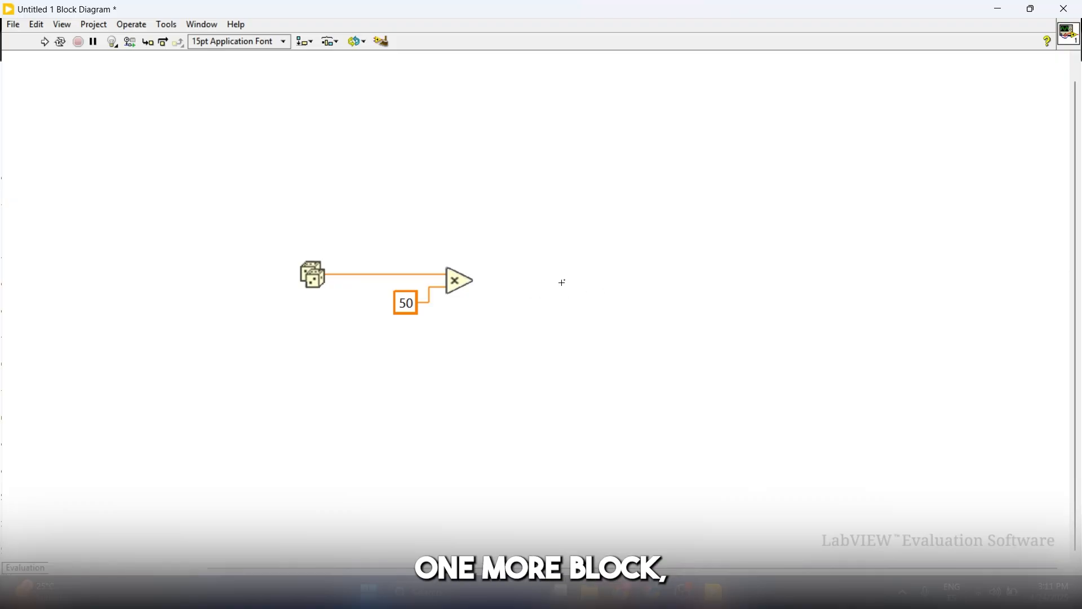
# - Bring up the Comparison functions palette from the diagram's context menu
pyautogui.rightClick(561, 282)
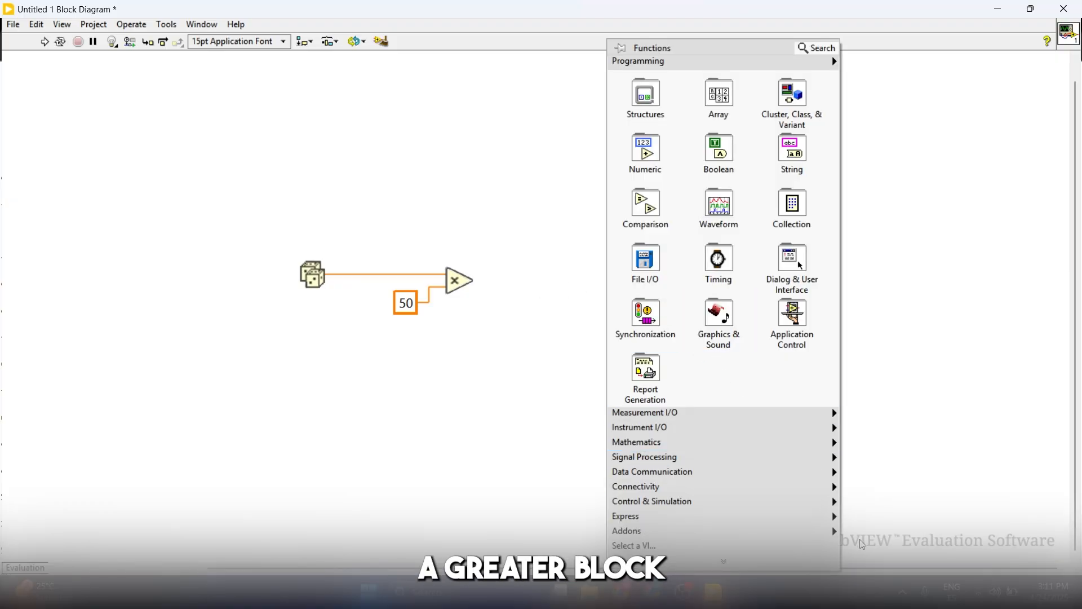
pyautogui.click(645, 202)
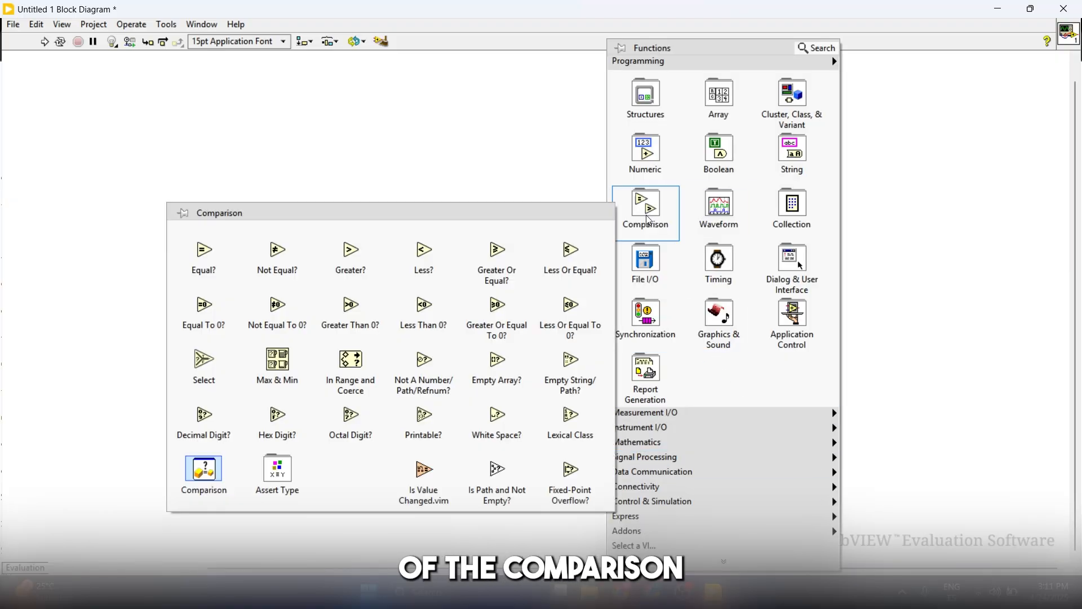
pyautogui.moveTo(277, 250)
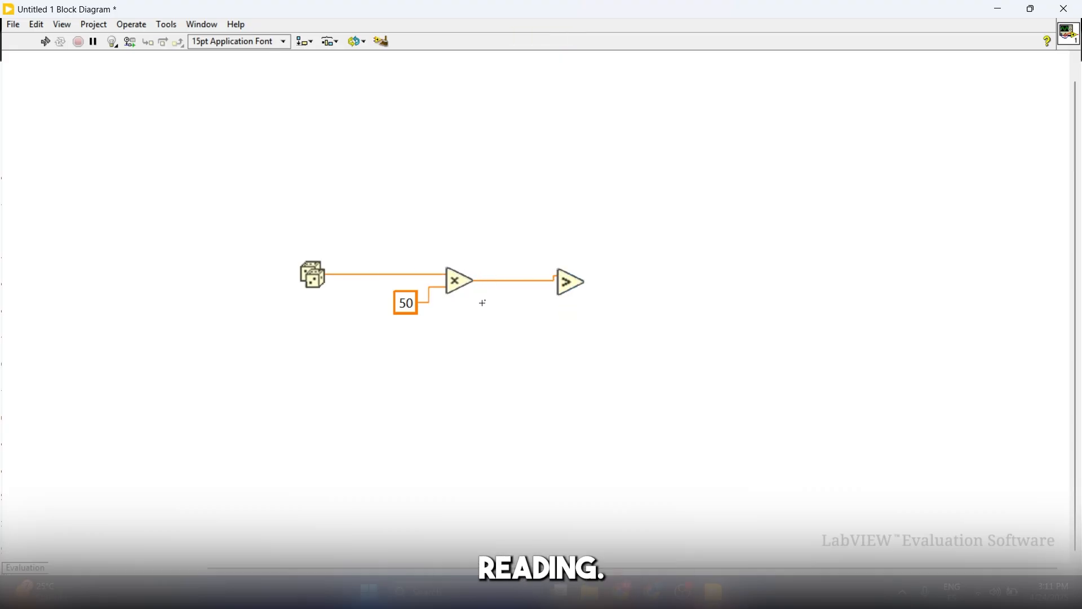
pyautogui.moveTo(454, 358)
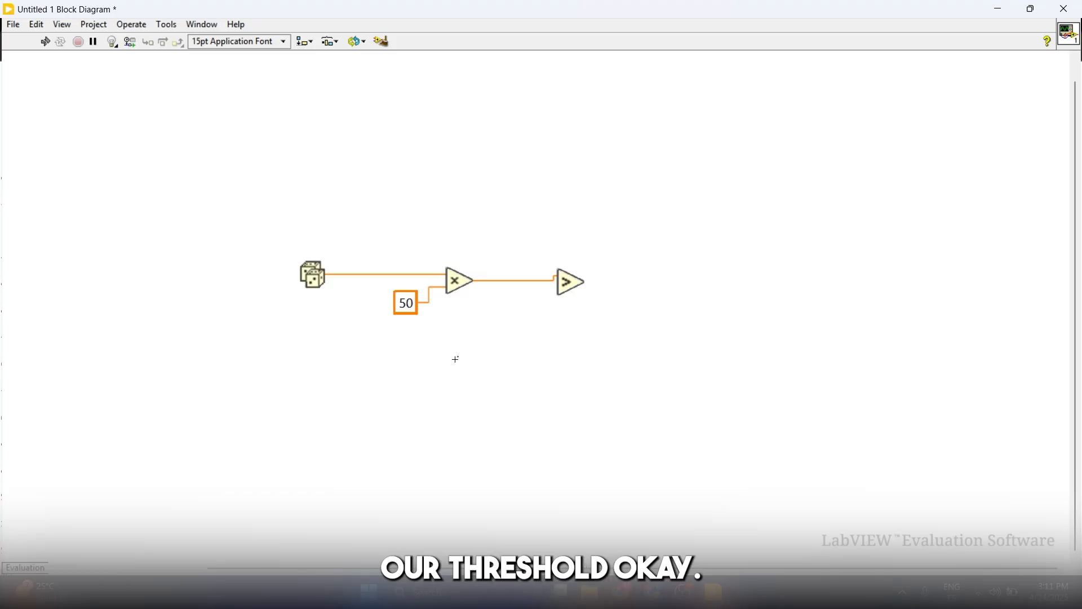
pyautogui.moveTo(528, 354)
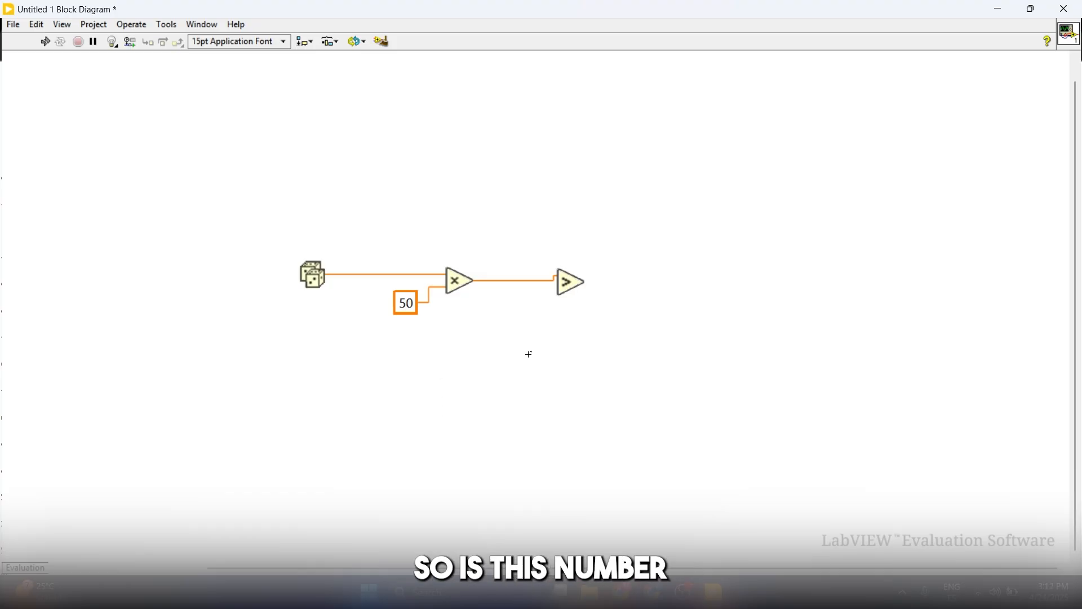
pyautogui.moveTo(641, 334)
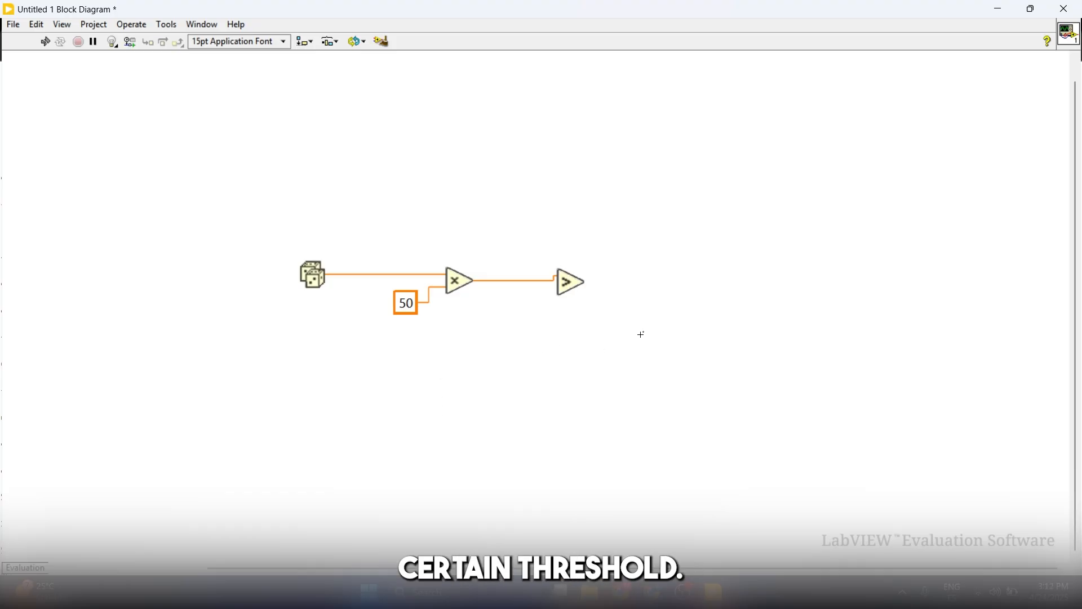
pyautogui.moveTo(718, 537)
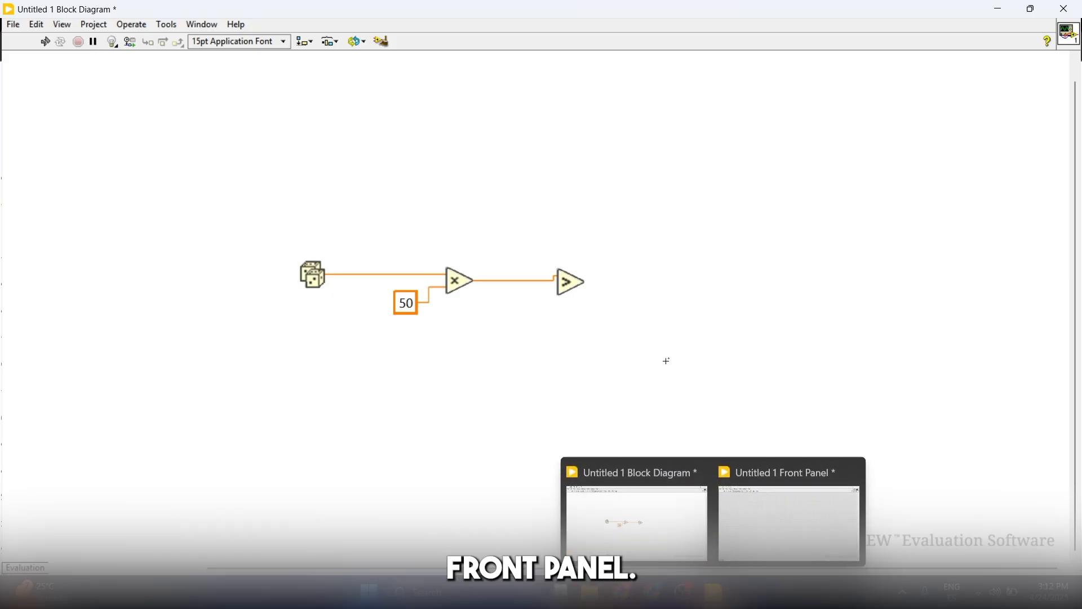
pyautogui.moveTo(788, 404)
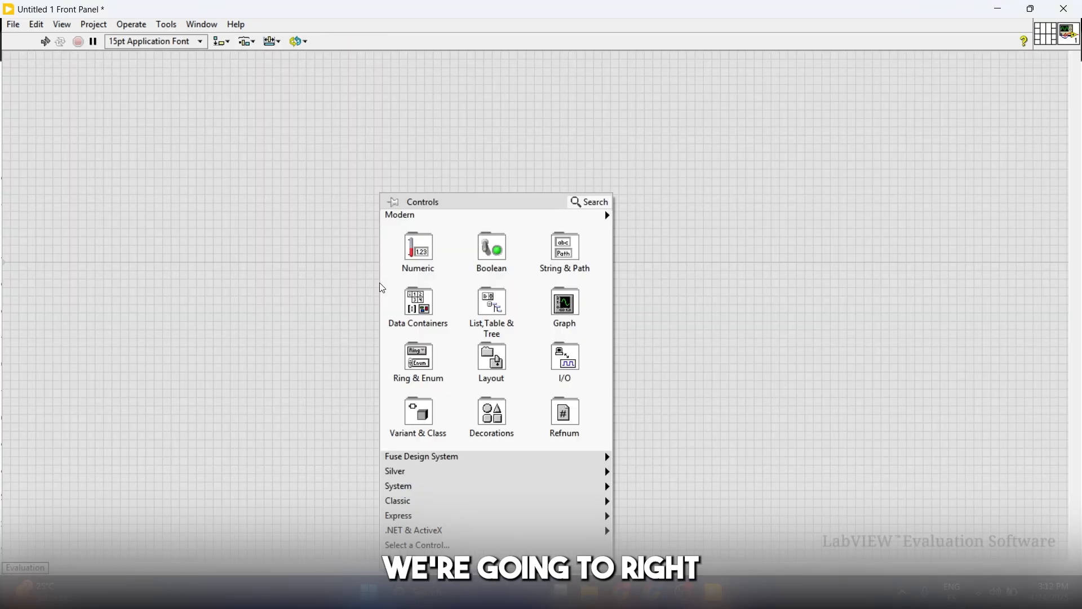
# - Add a numeric control labelled 'Treshold' to the front panel
pyautogui.click(417, 251)
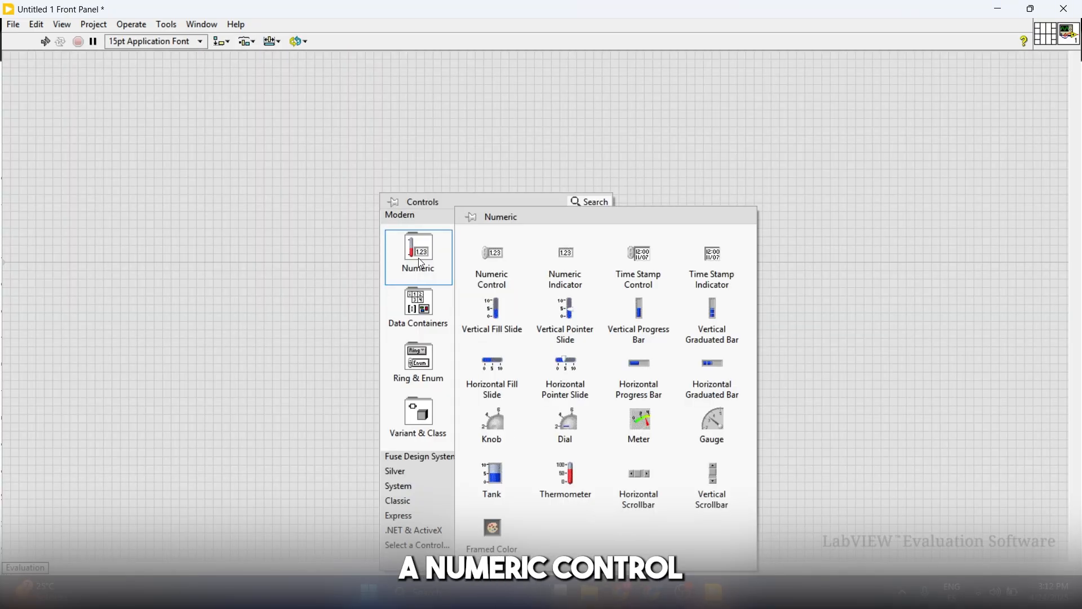
pyautogui.click(492, 252)
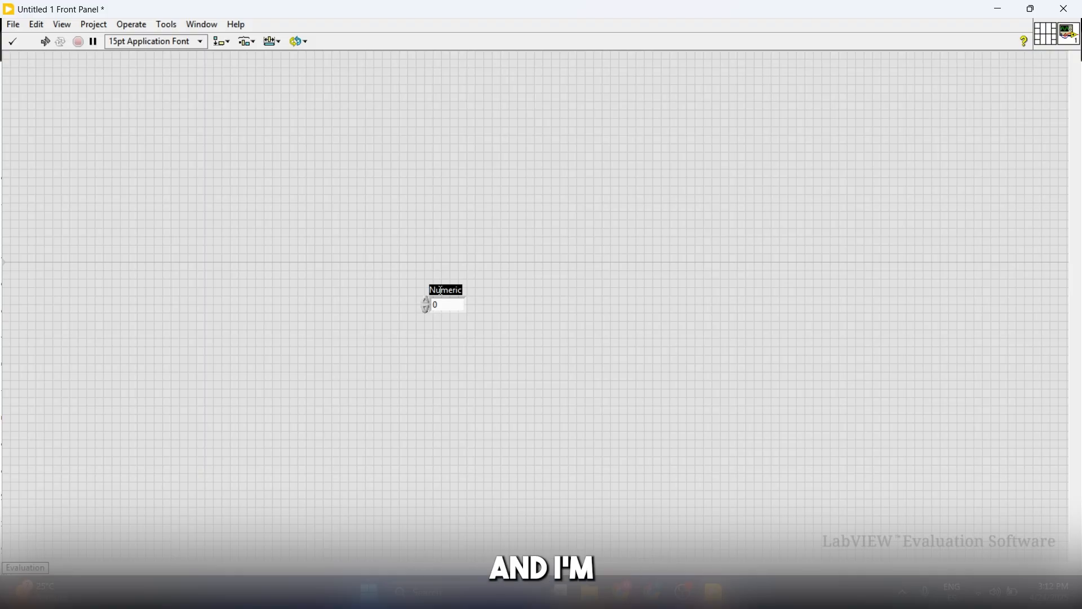
pyautogui.write('Treshold %')
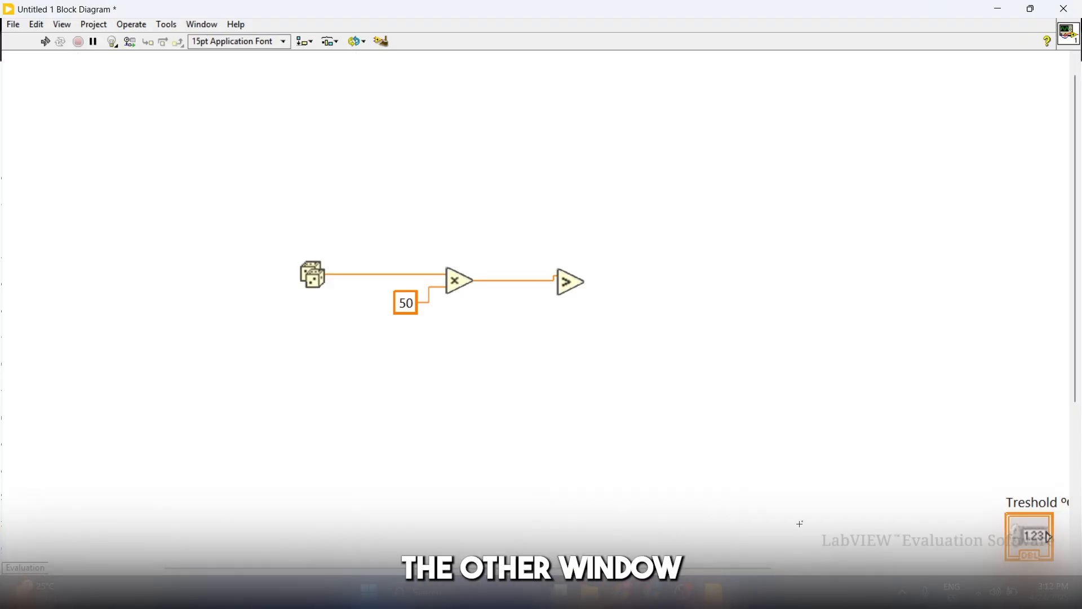
# - Position the Treshold ºC terminal below the Greater? node and wire it into its lower input
pyautogui.moveTo(1028, 534); pyautogui.dragTo(540, 416)
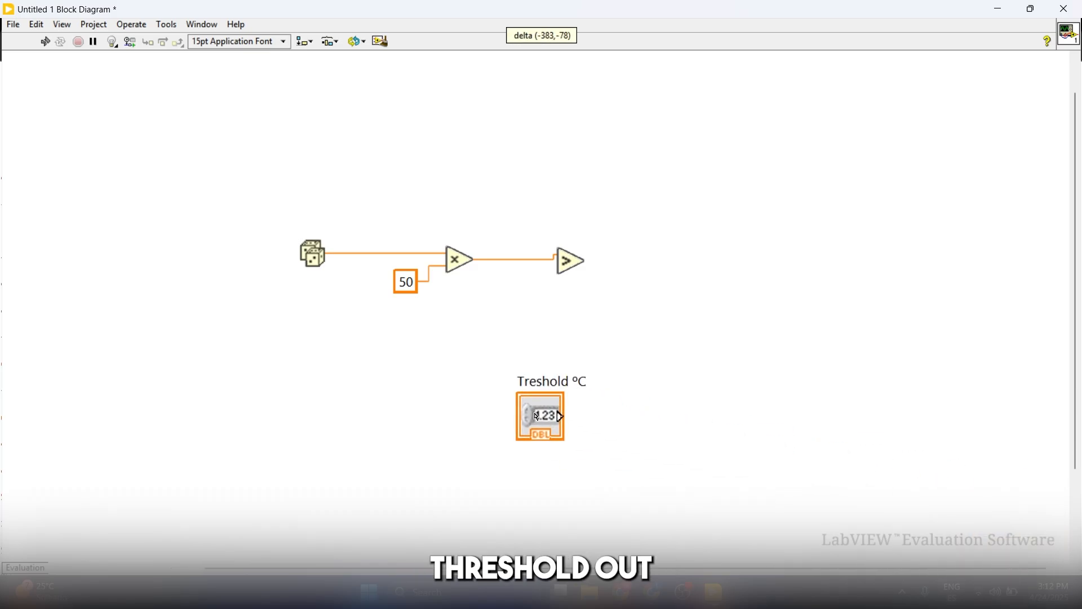
pyautogui.moveTo(540, 416); pyautogui.dragTo(487, 337)
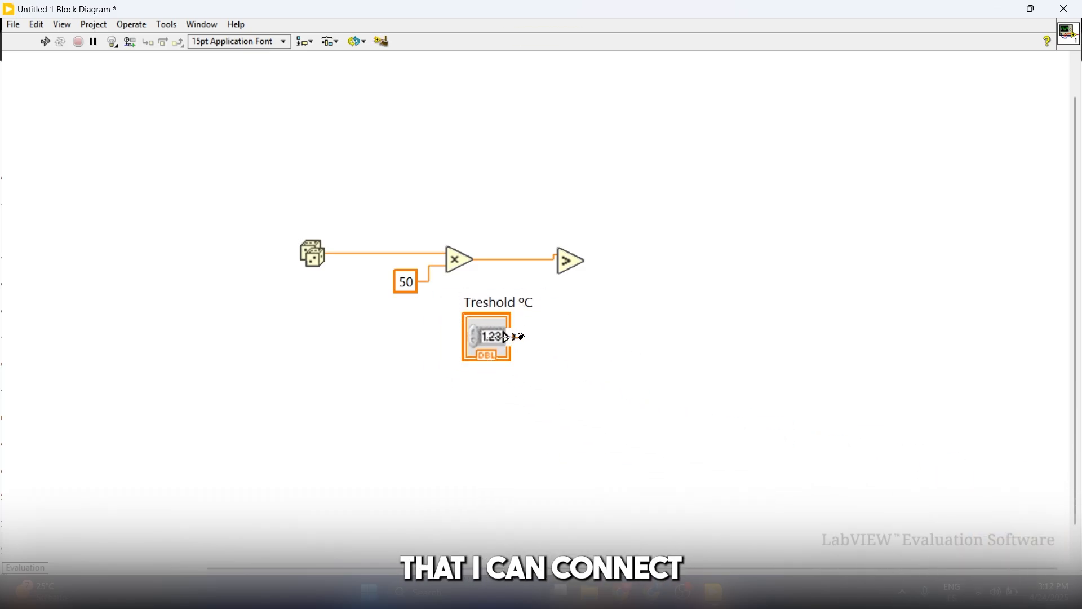
pyautogui.moveTo(504, 336); pyautogui.dragTo(552, 261)
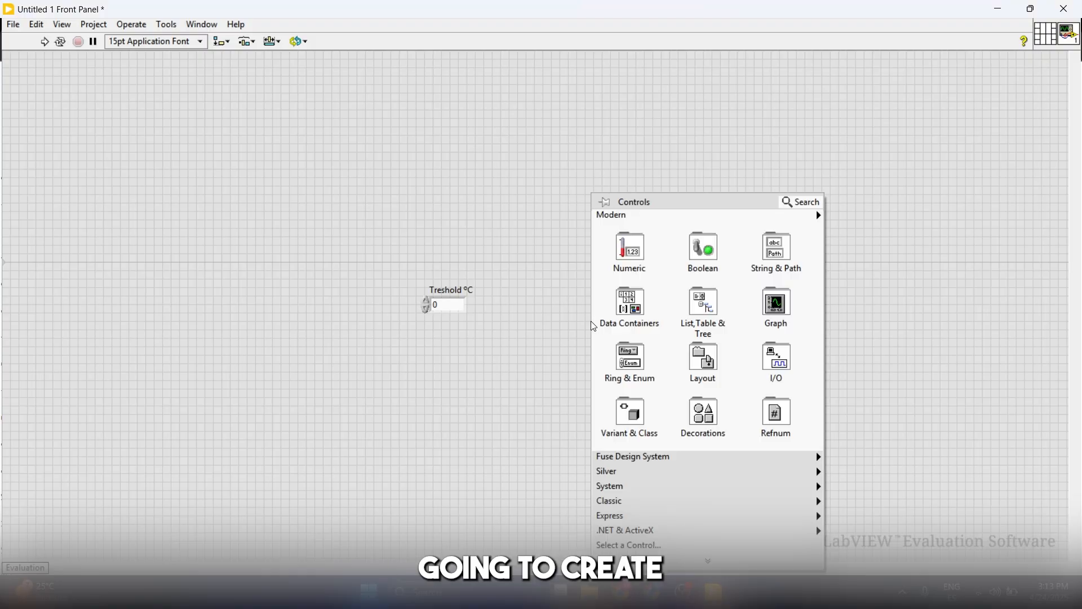
# - Add a round LED labelled 'High Te' and wire the comparison output into it
pyautogui.click(702, 248)
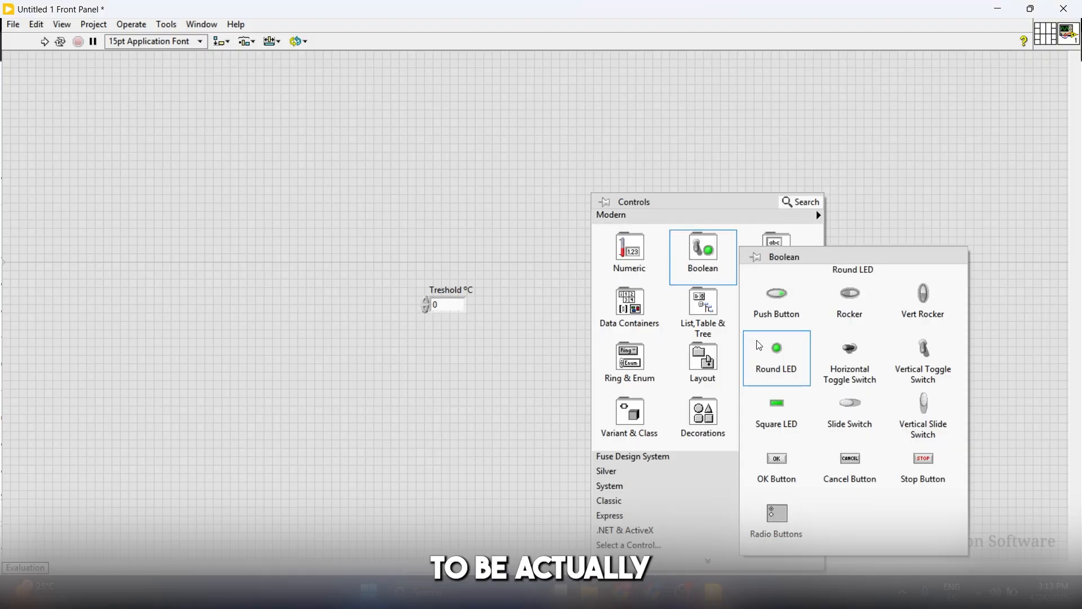
pyautogui.click(776, 347)
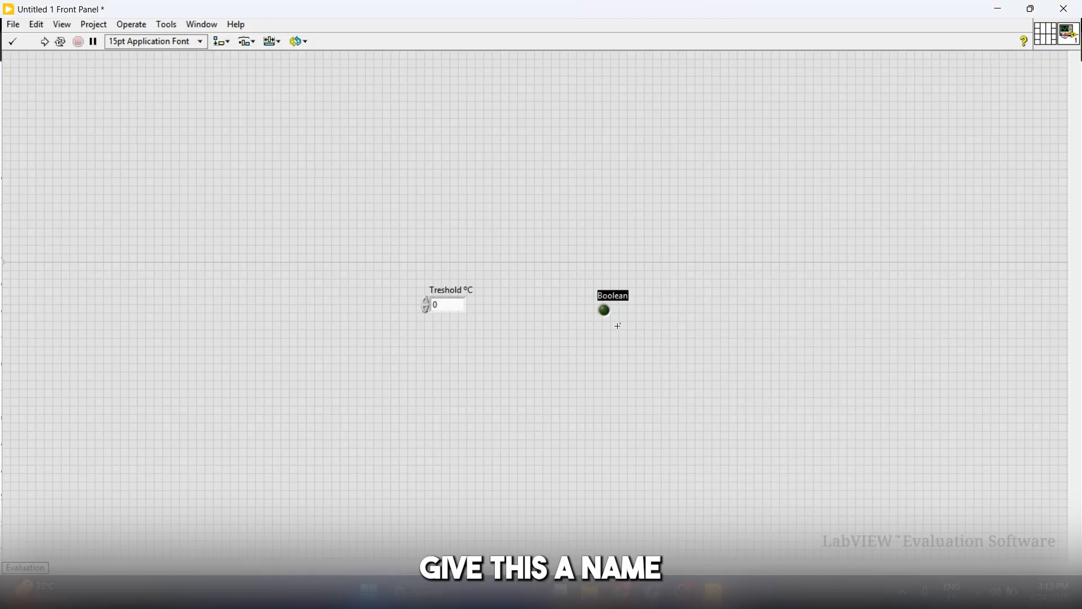
pyautogui.write('High Temp')
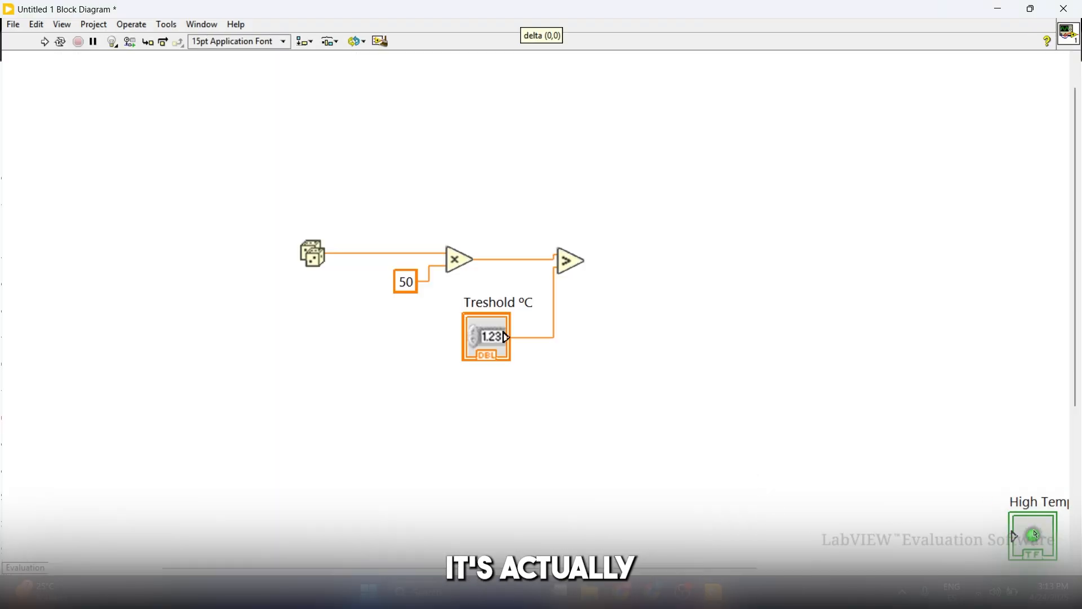
pyautogui.moveTo(1032, 537); pyautogui.dragTo(670, 274)
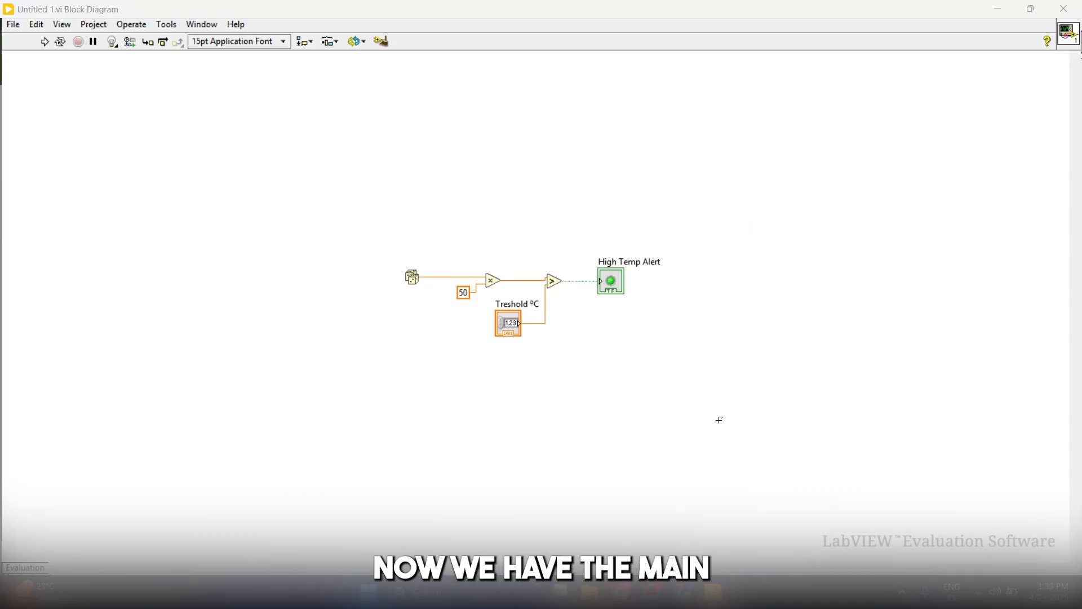
pyautogui.moveTo(684, 419)
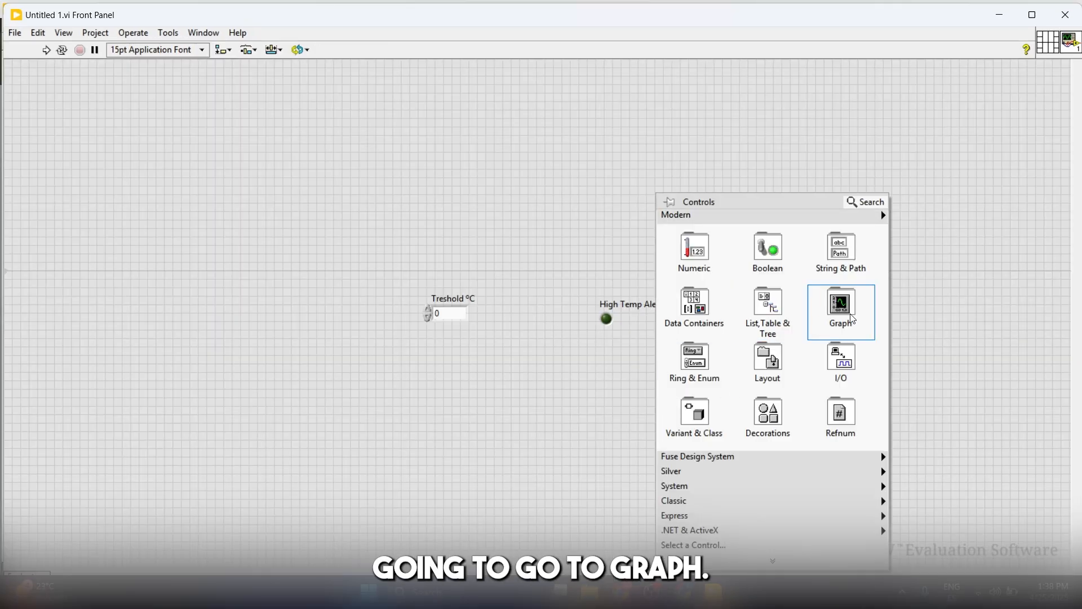
# - Add a Waveform Chart, position its terminal above the comparison, and wire the Multiply output to it
pyautogui.click(841, 302)
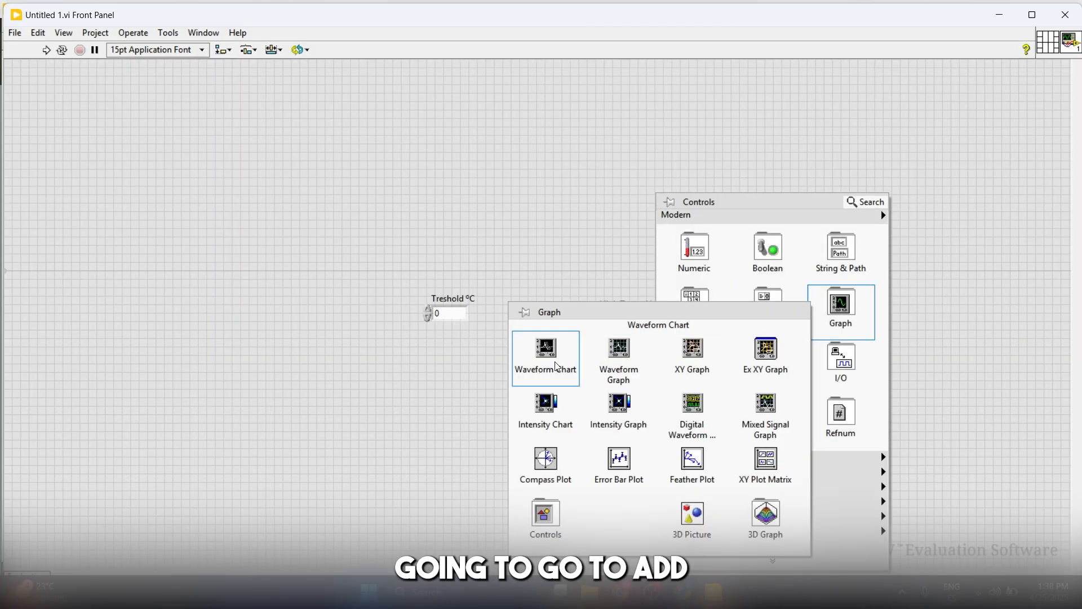
pyautogui.moveTo(573, 373)
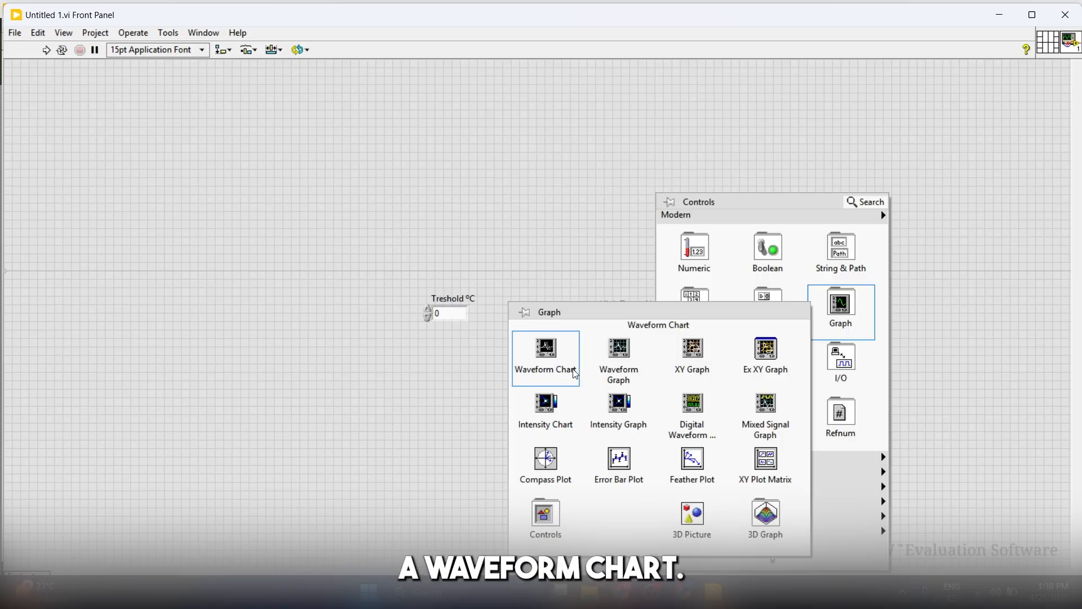
pyautogui.click(544, 350)
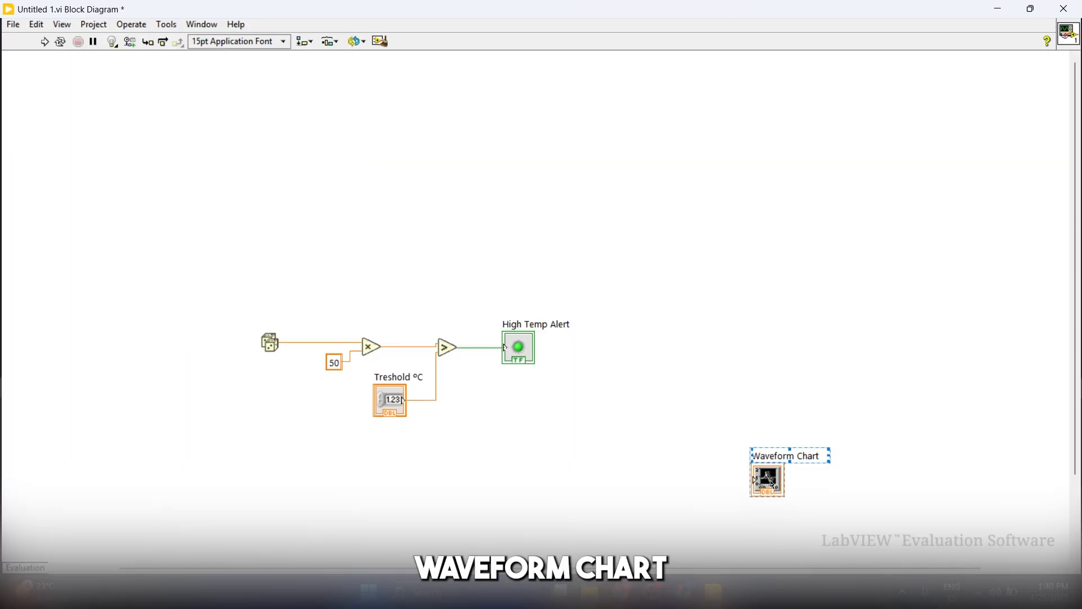
pyautogui.moveTo(767, 474); pyautogui.dragTo(399, 290)
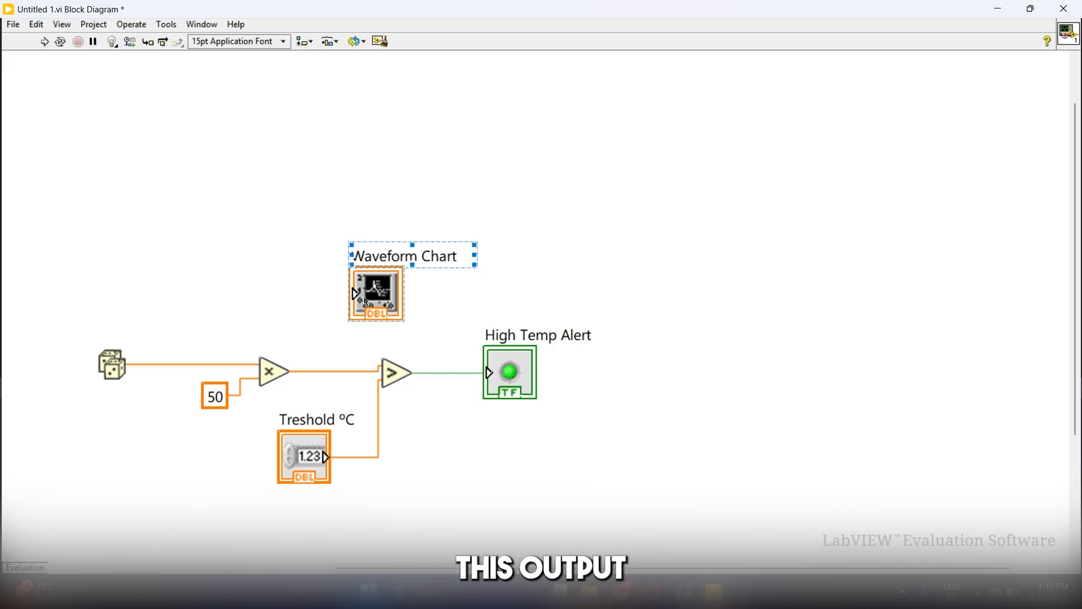
pyautogui.moveTo(376, 292); pyautogui.dragTo(365, 292)
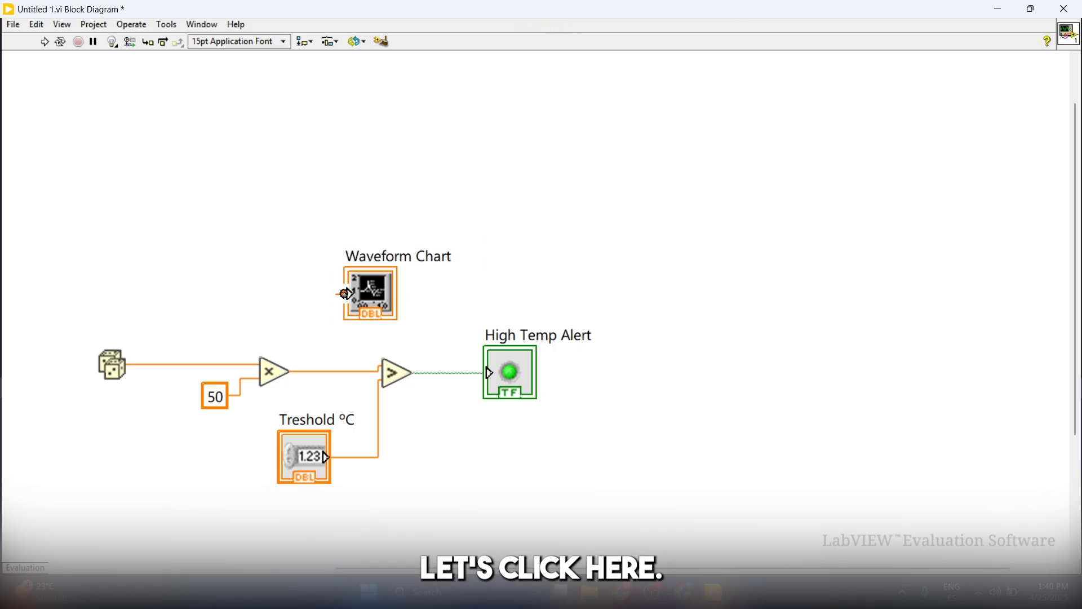
pyautogui.moveTo(289, 370); pyautogui.dragTo(346, 293)
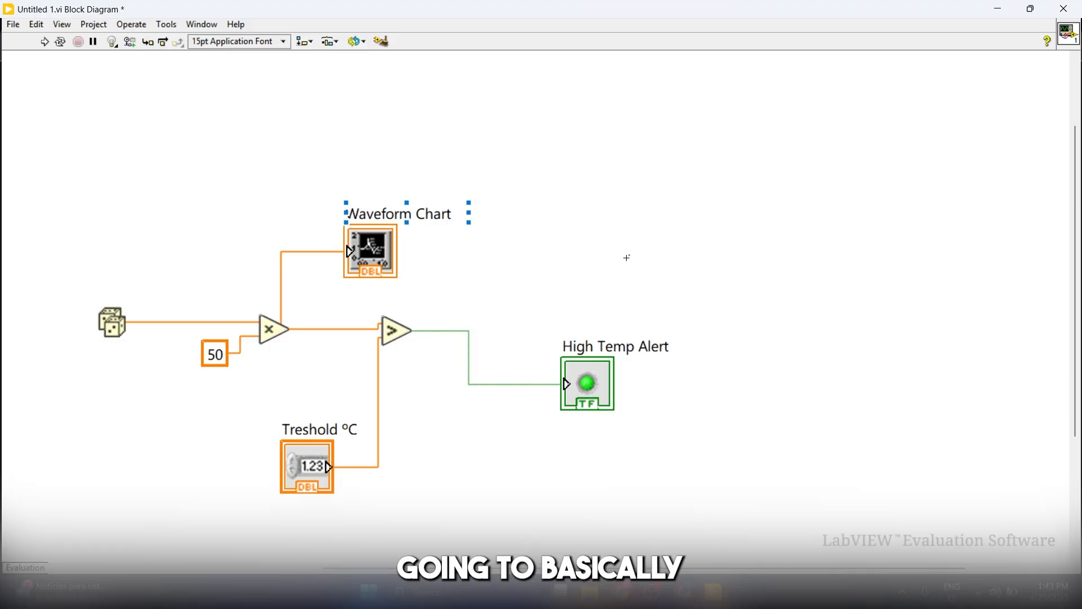
# - Wrap the diagram in a While Loop and create a stop button for its condition terminal
pyautogui.click(683, 103)
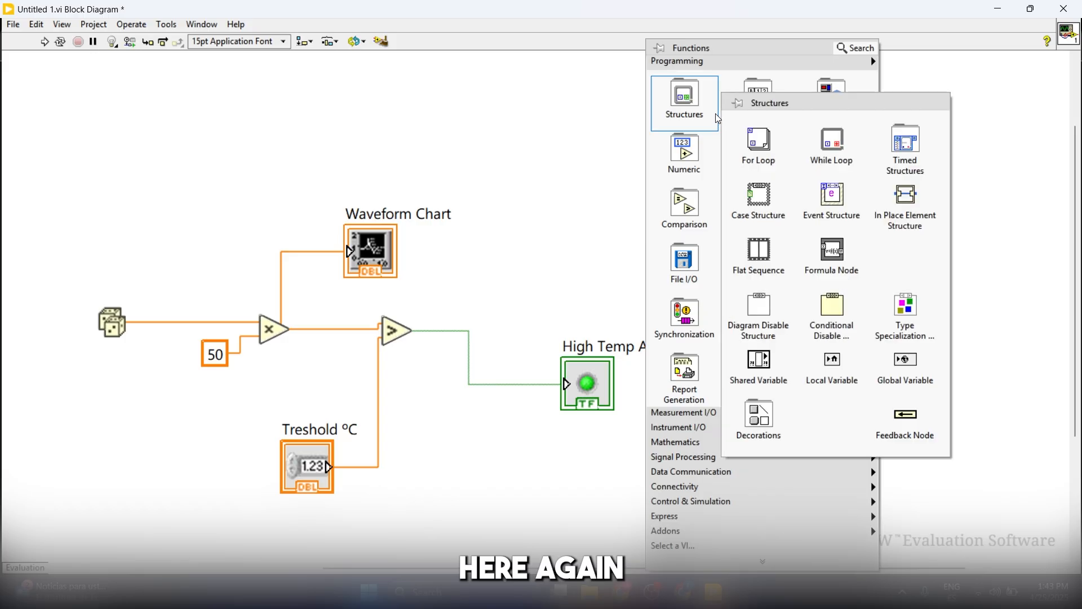
pyautogui.moveTo(831, 148)
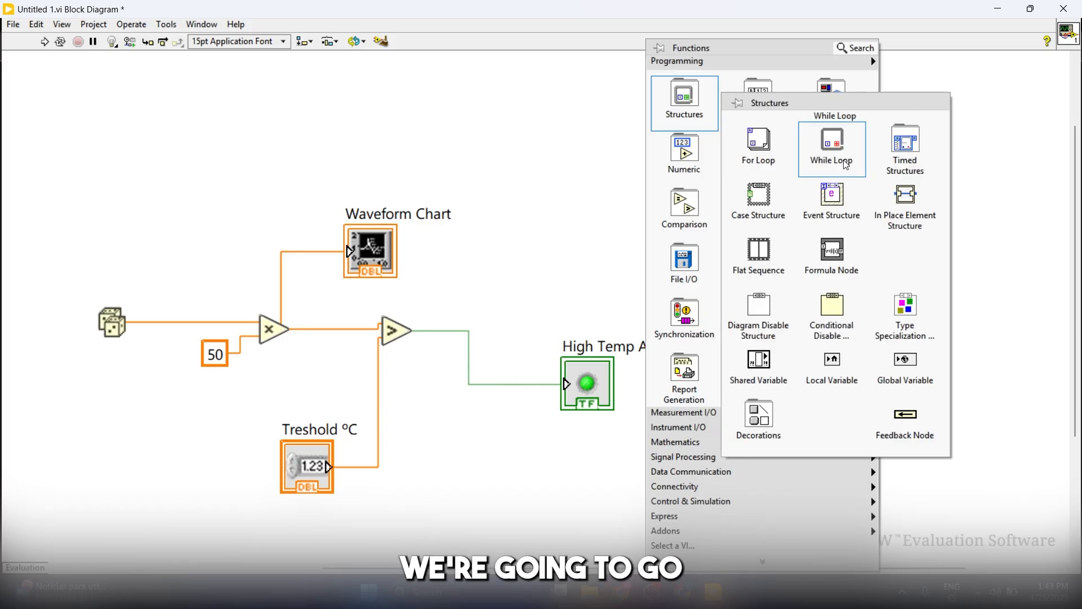
pyautogui.click(831, 146)
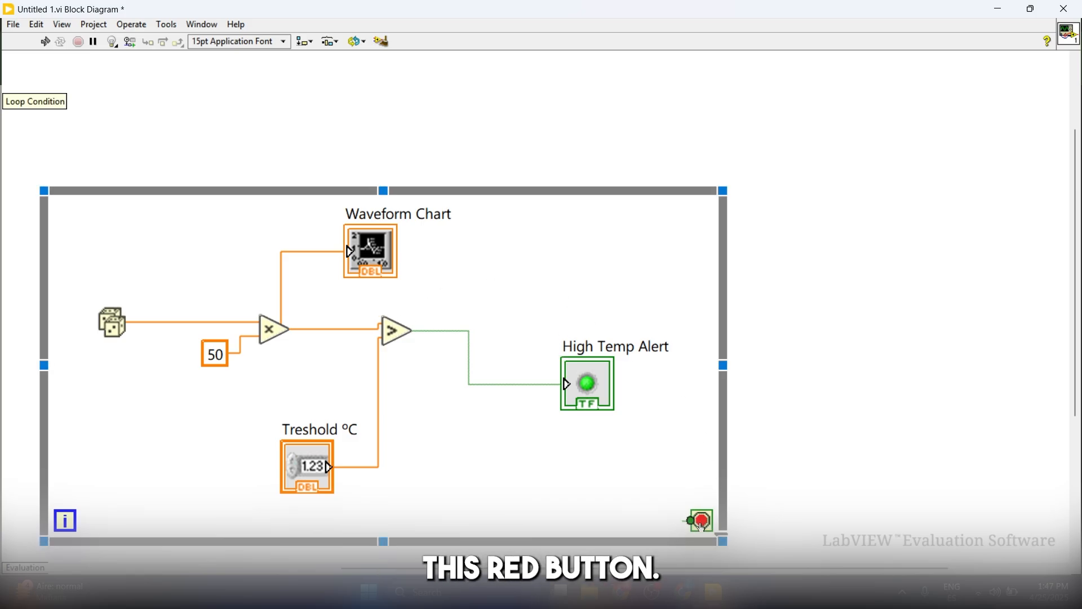
pyautogui.rightClick(699, 520)
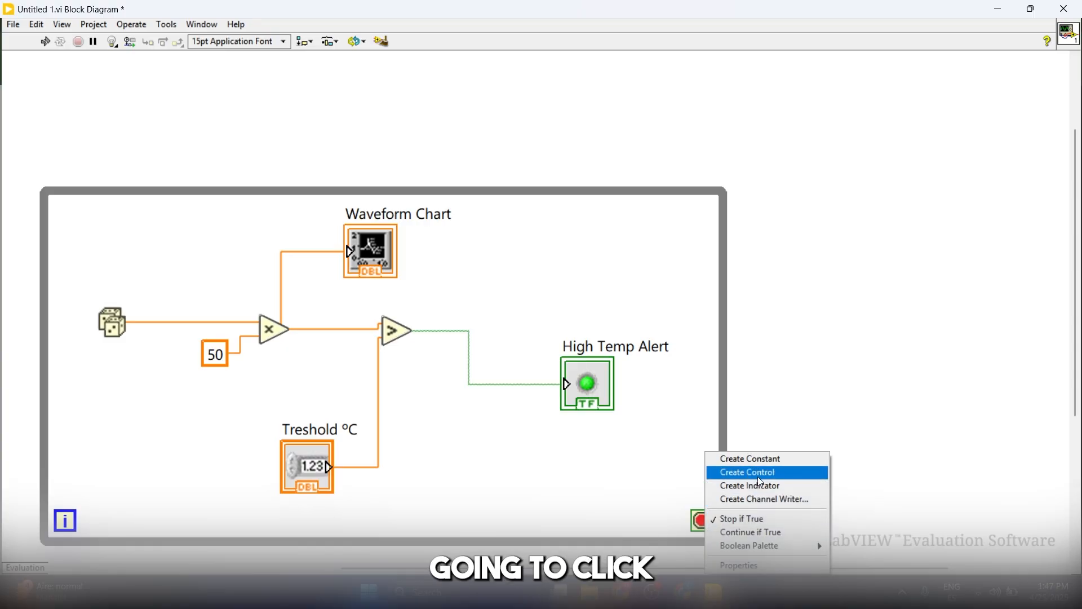
pyautogui.click(745, 473)
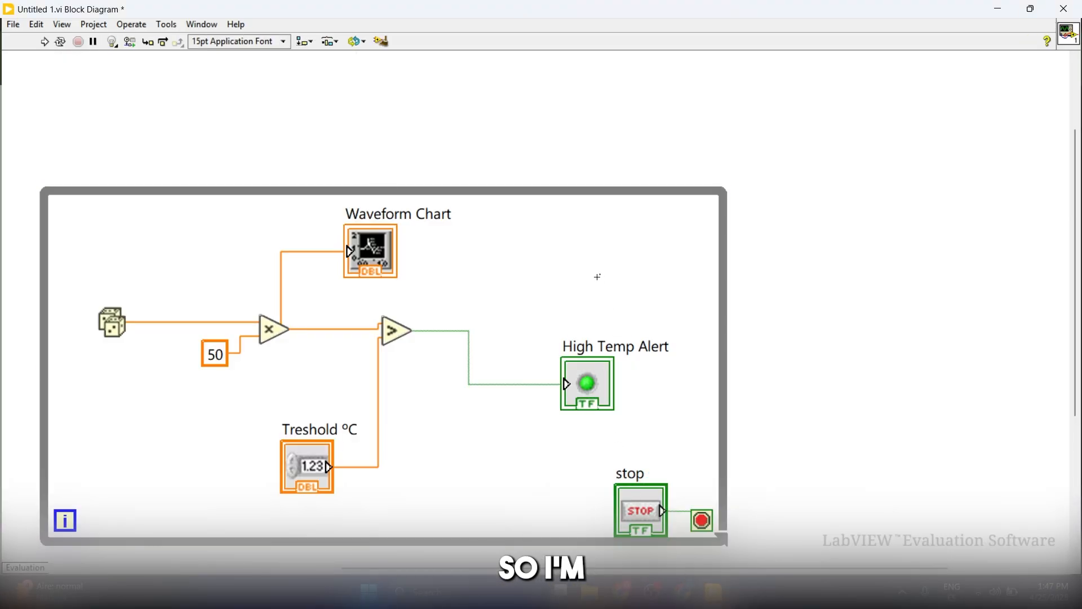
# - Place a Wait (ms) inside the loop with a constant of 100 on its input
pyautogui.rightClick(598, 277)
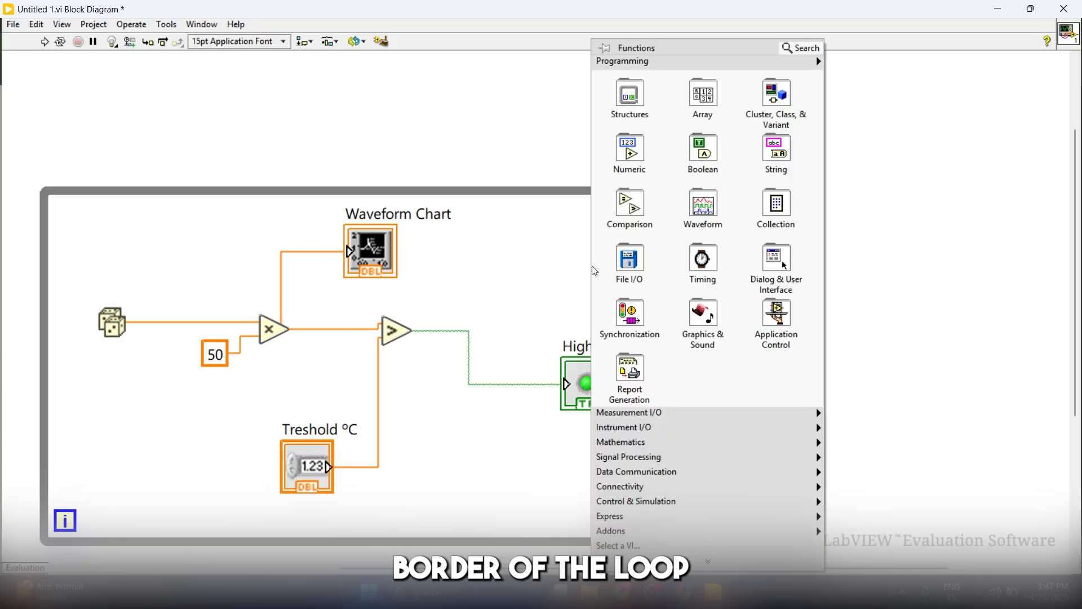
pyautogui.moveTo(702, 263)
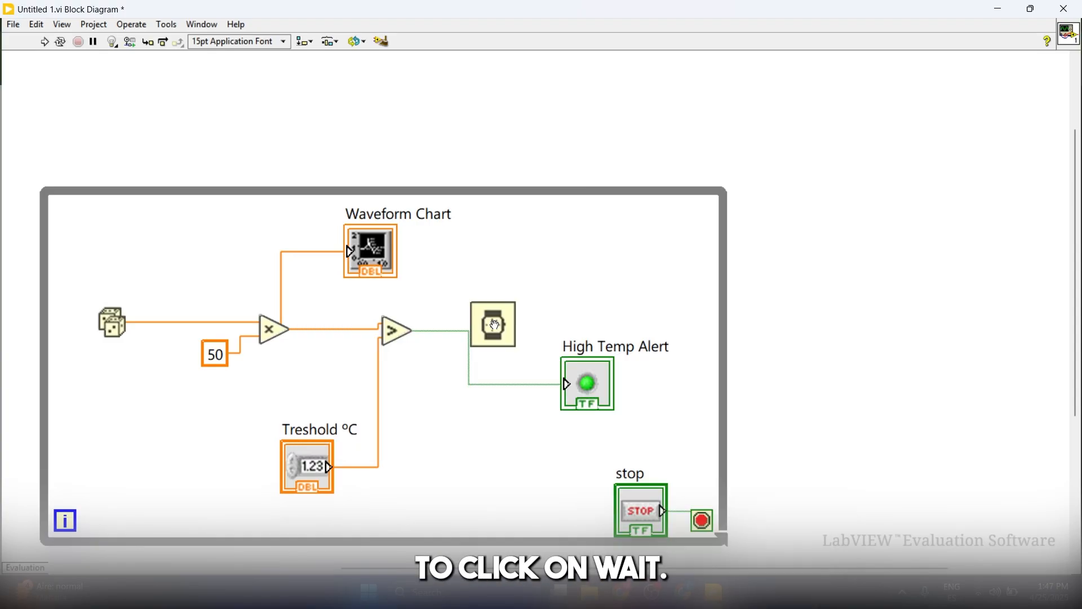
pyautogui.moveTo(494, 324); pyautogui.dragTo(498, 471)
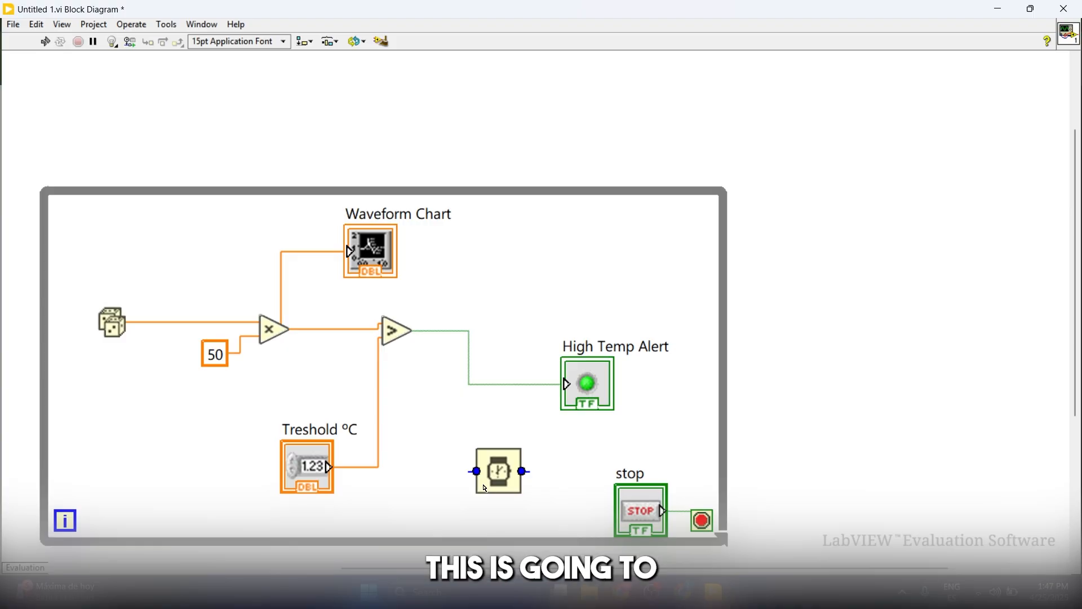
pyautogui.rightClick(497, 471)
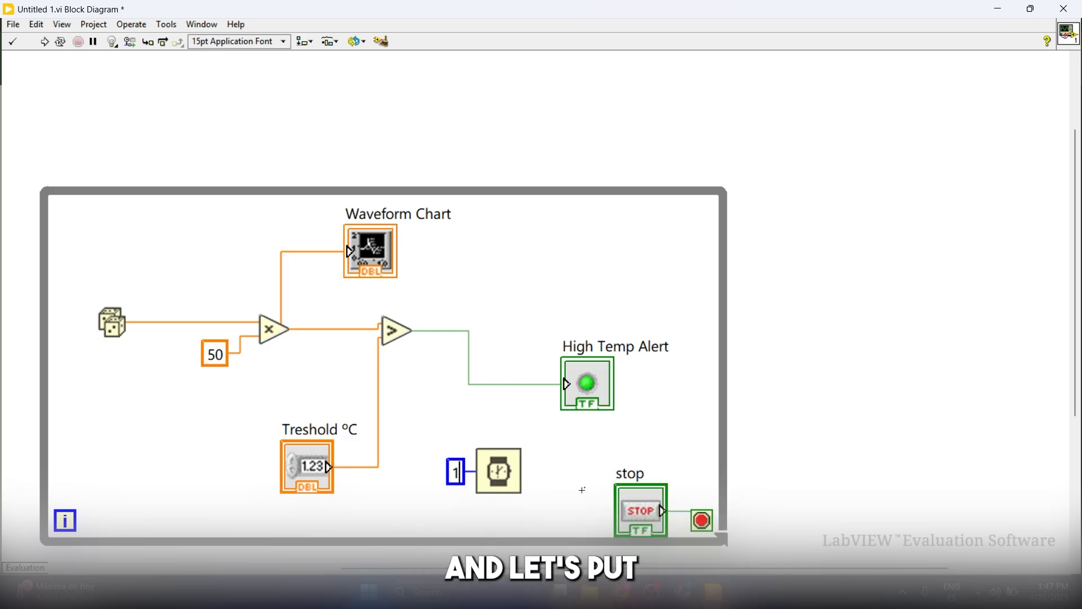
pyautogui.write('100')
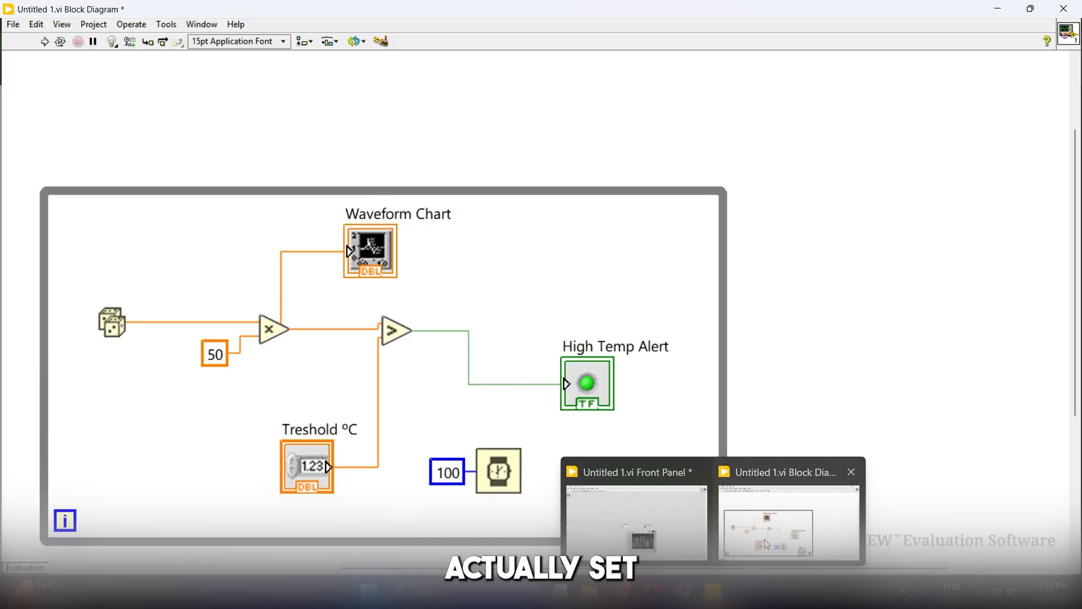
# - On the front panel, set the Treshold ºC control to 30
pyautogui.click(633, 472)
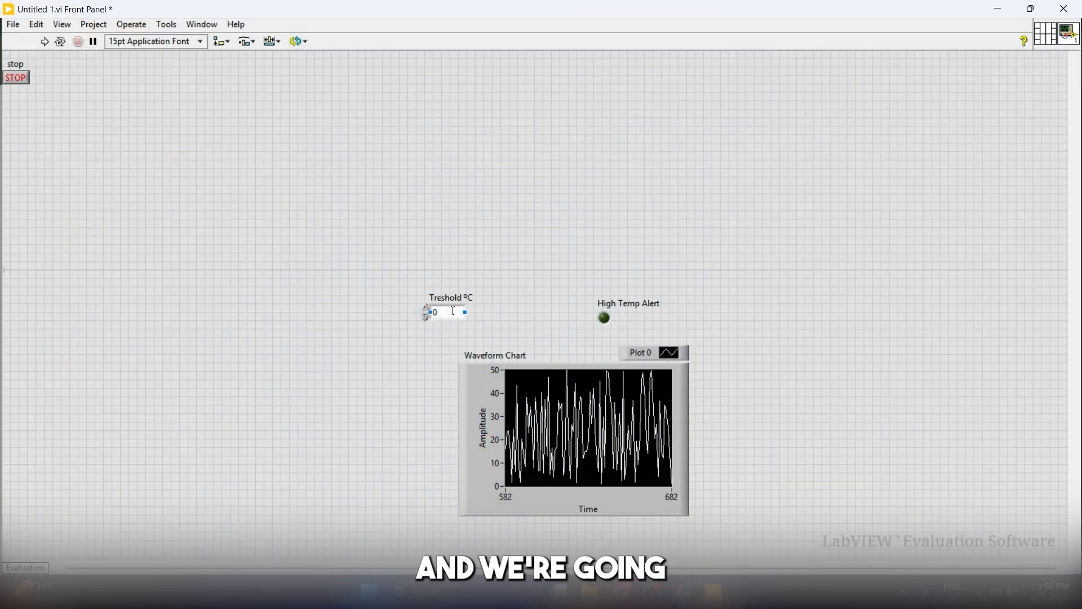
pyautogui.write('30')
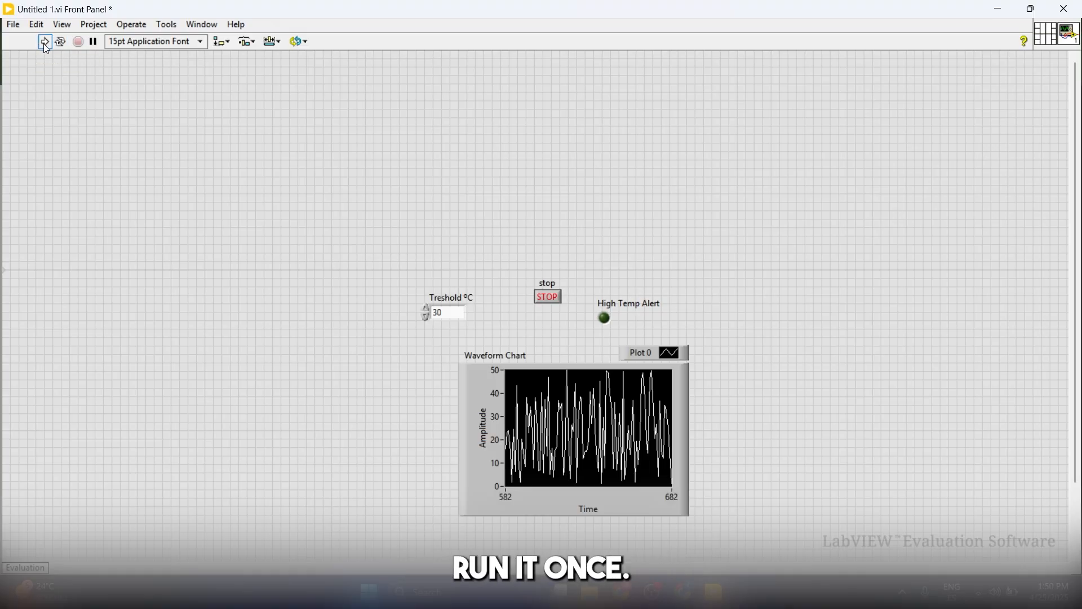
# - Run the VI, then run it continuously so the chart updates live
pyautogui.click(44, 41)
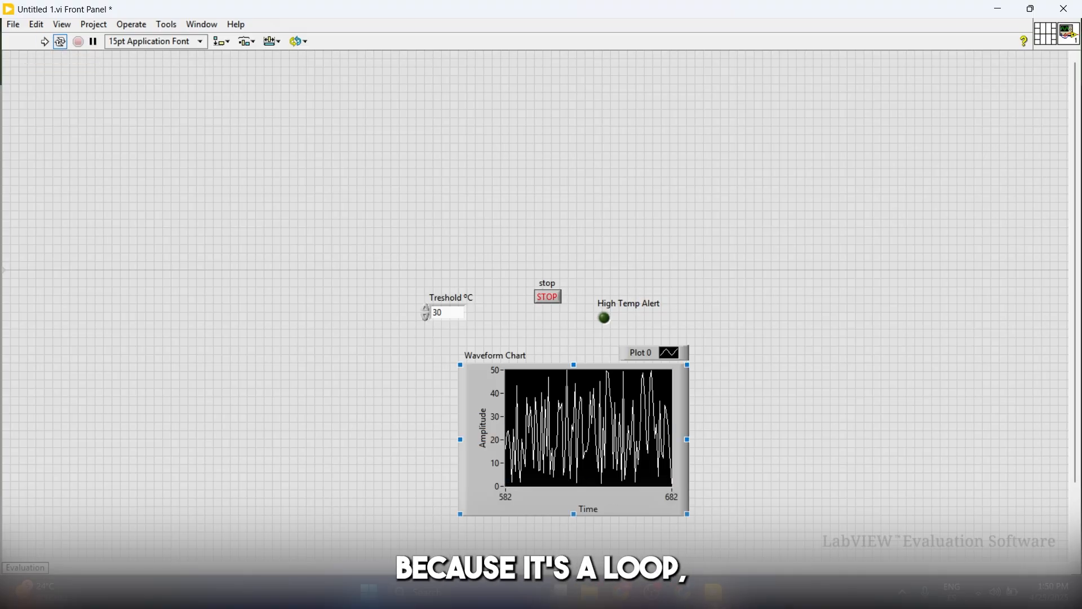
pyautogui.press('ctrl+e')
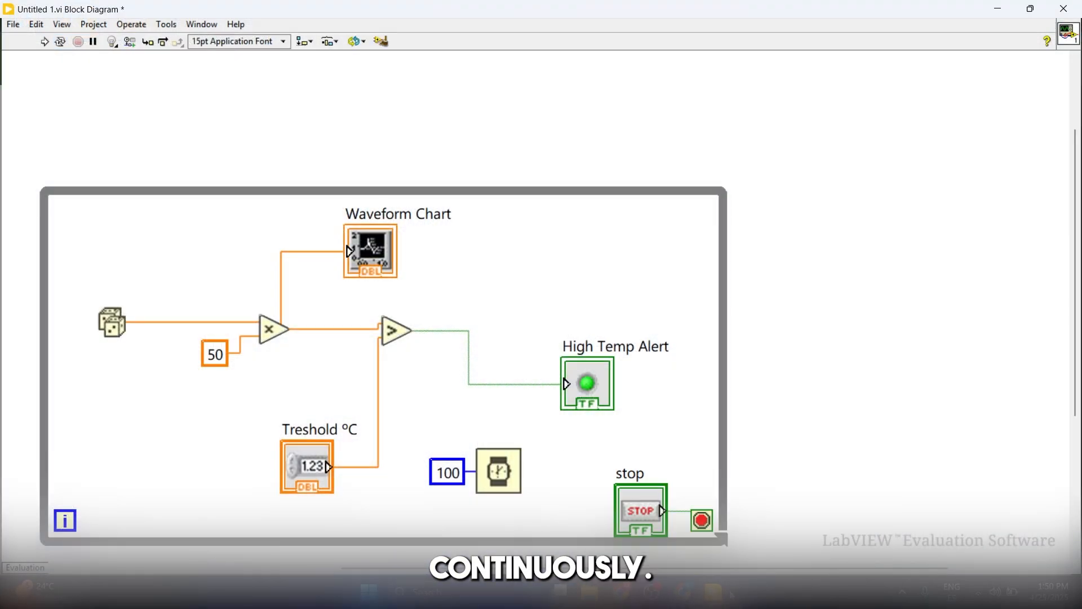
pyautogui.click(60, 41)
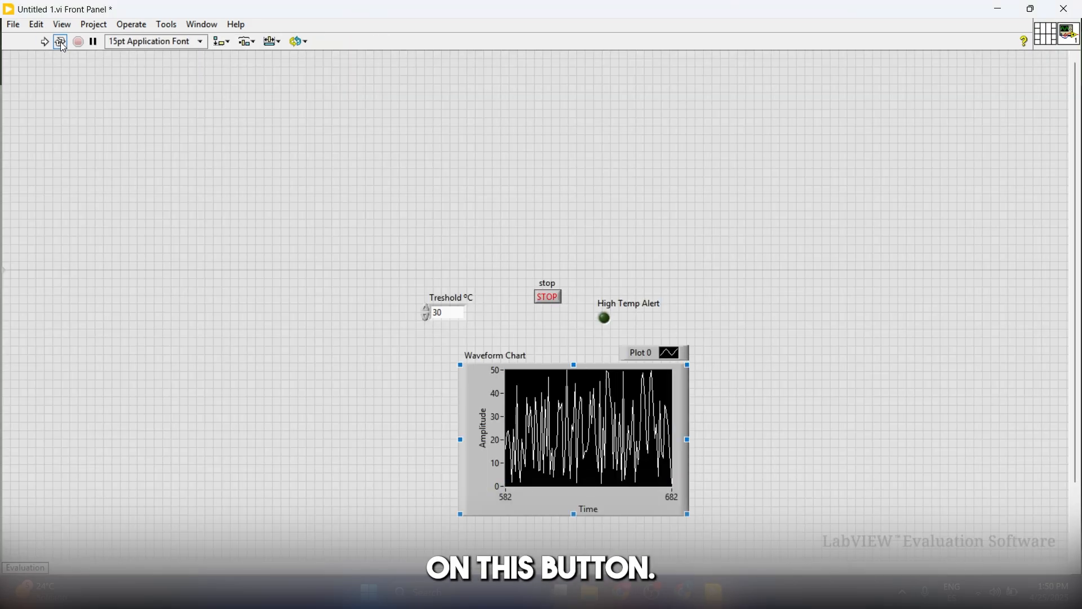
pyautogui.click(44, 42)
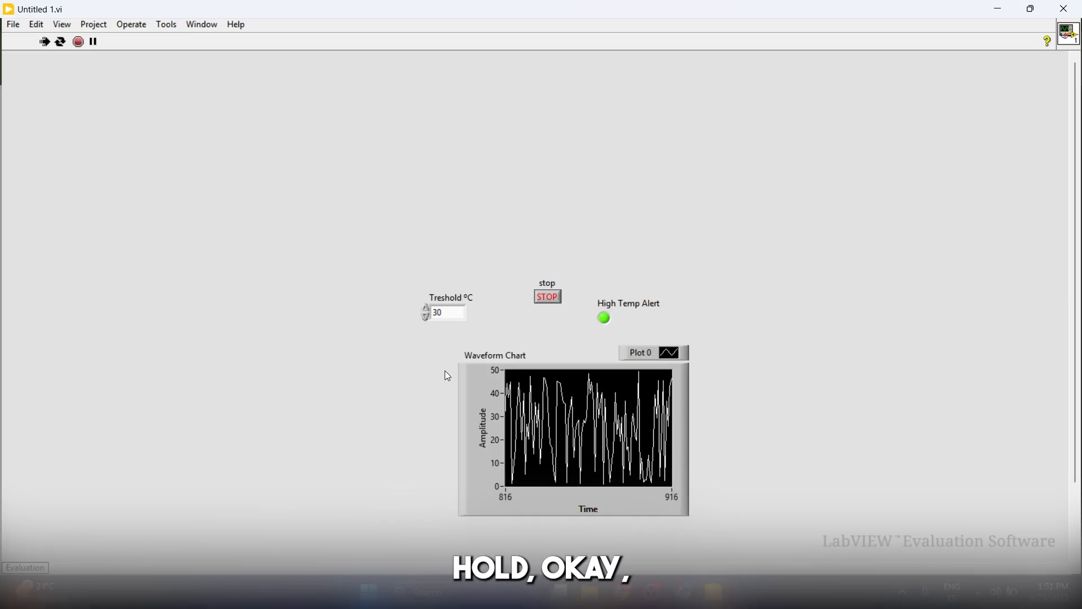
# - Raise the Treshold ºC control to 50 while the VI runs
pyautogui.click(447, 312)
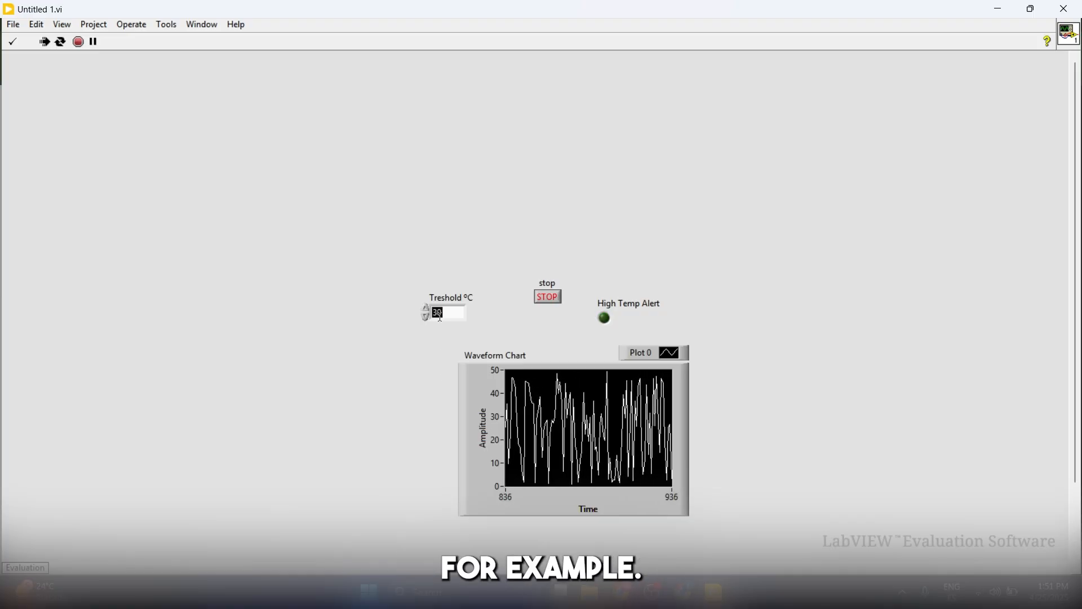
pyautogui.write('50')
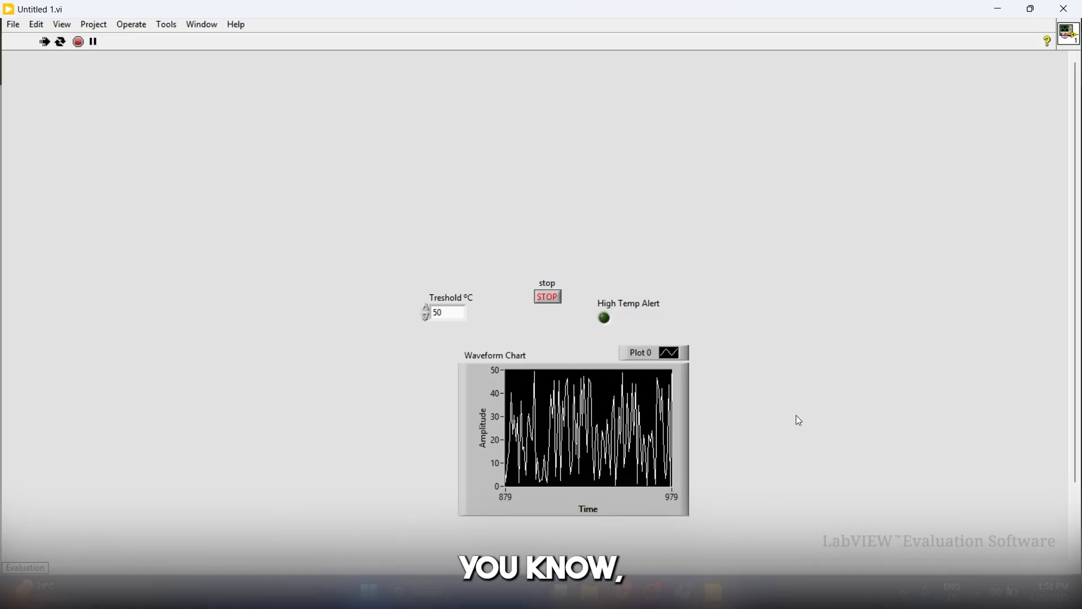